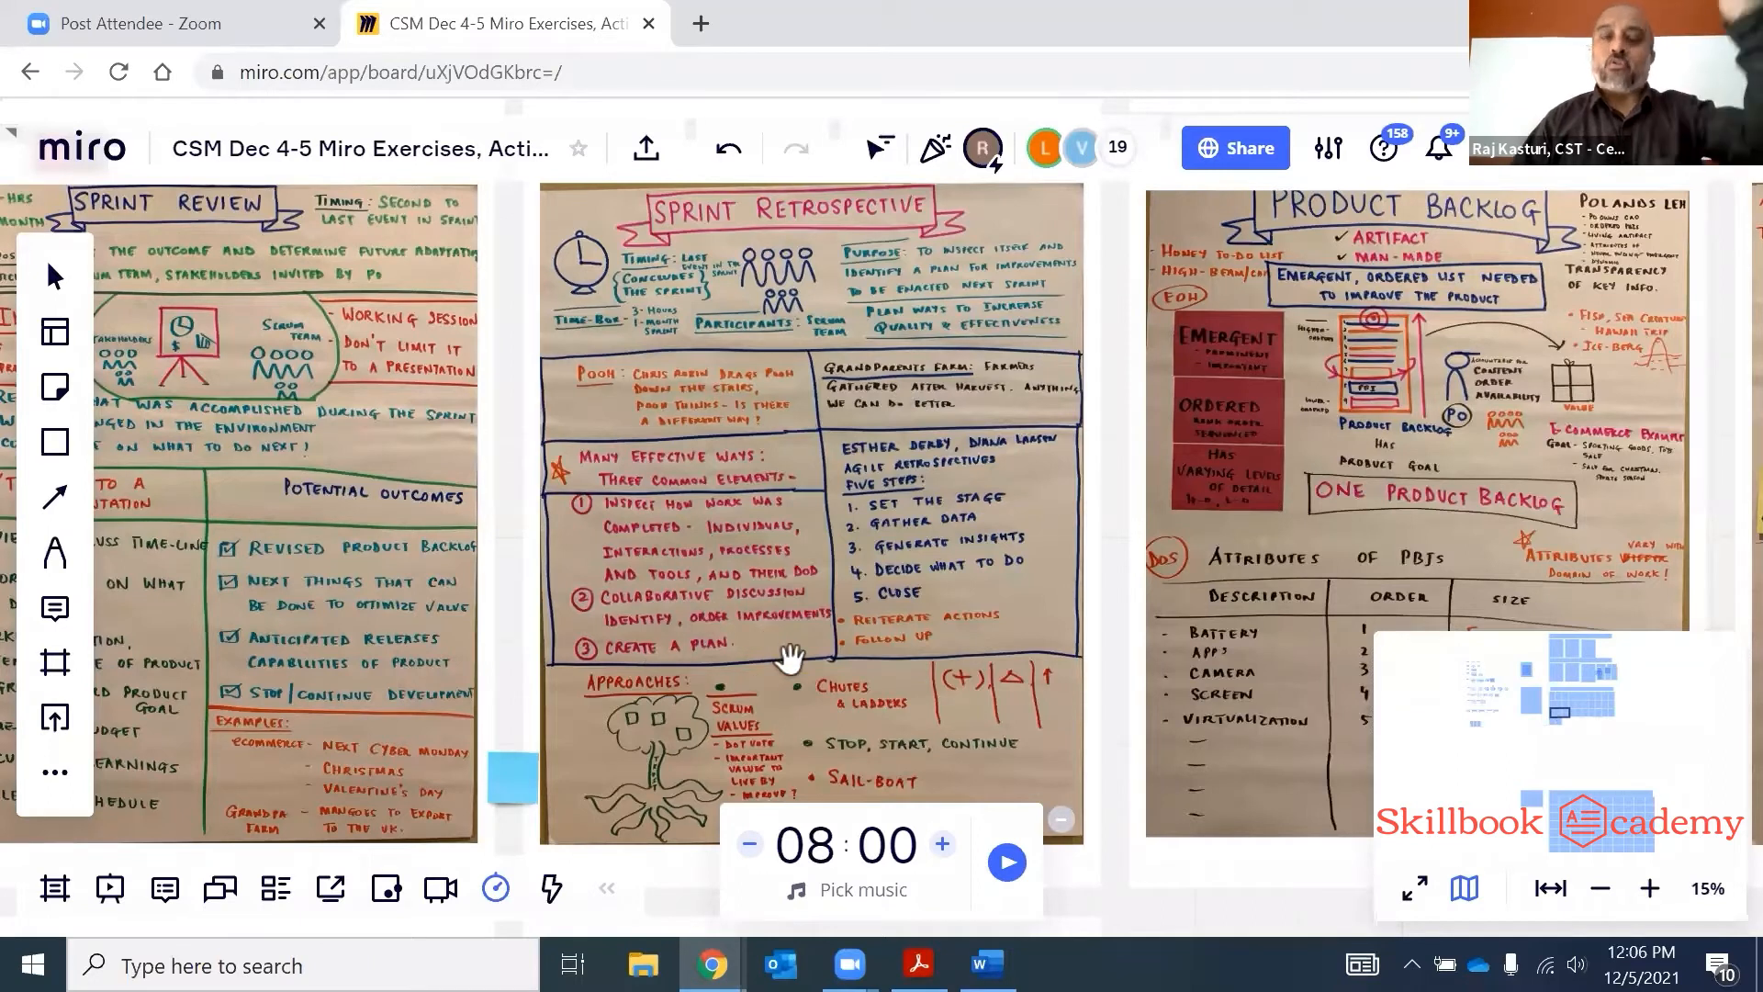
mouse_move(775, 674)
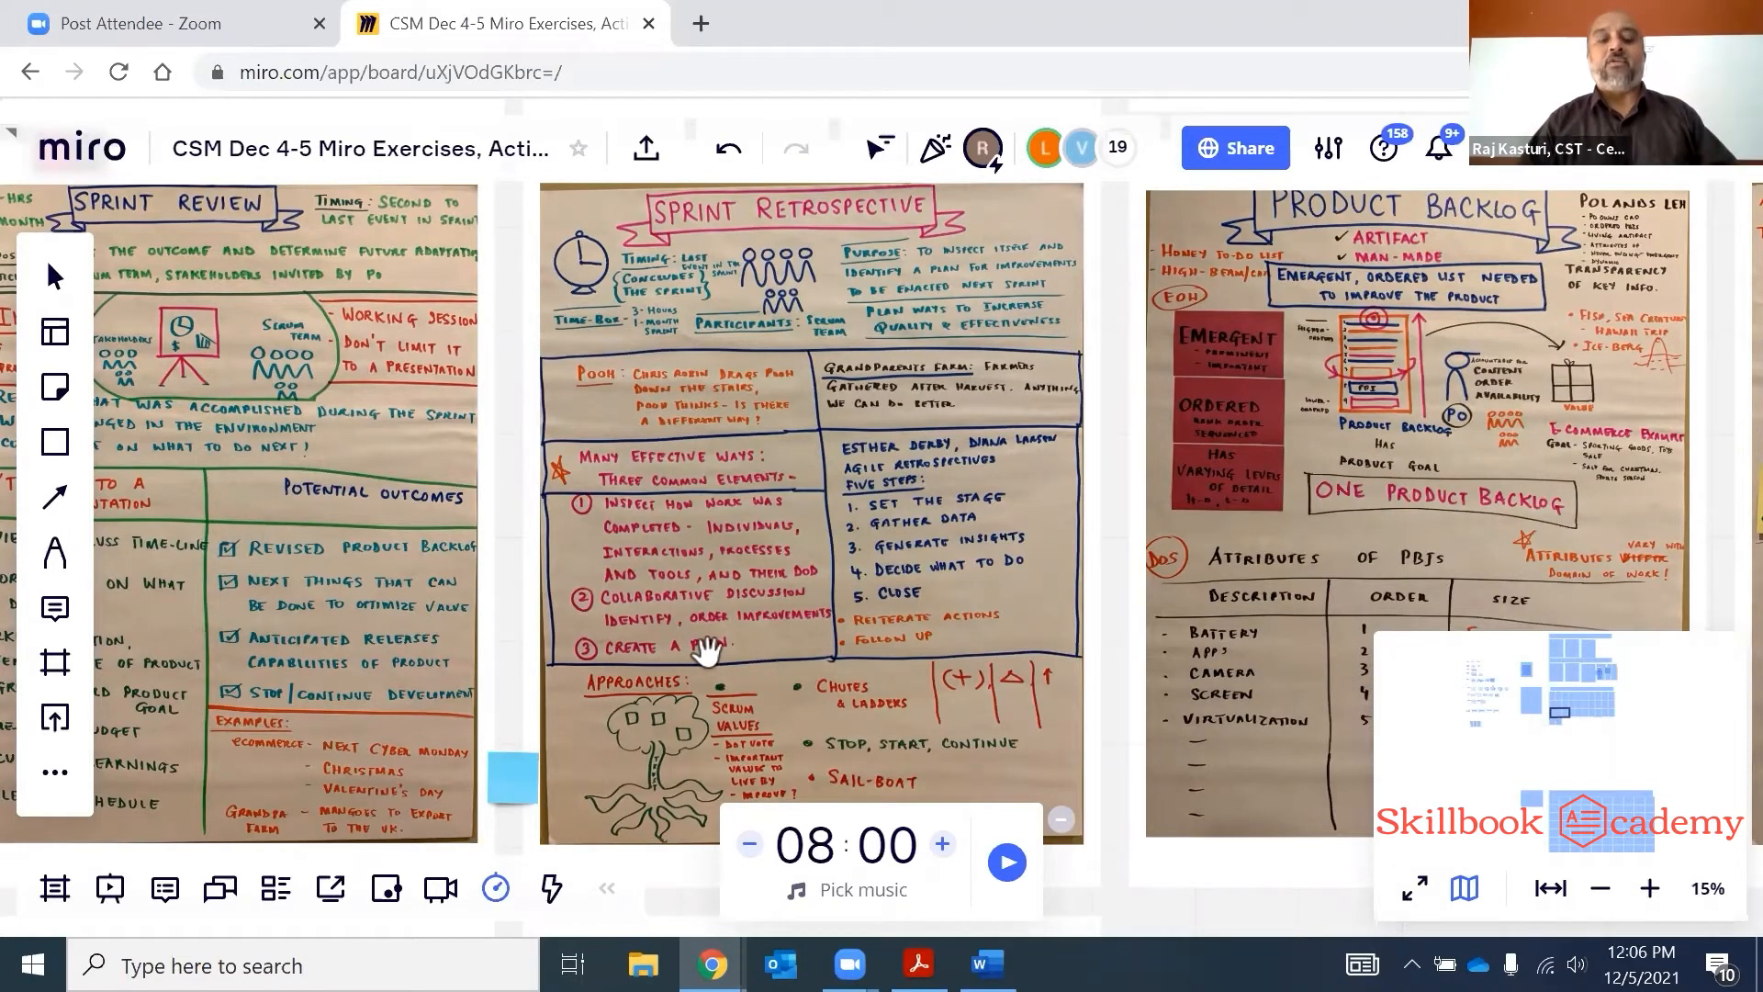
mouse_move(985, 517)
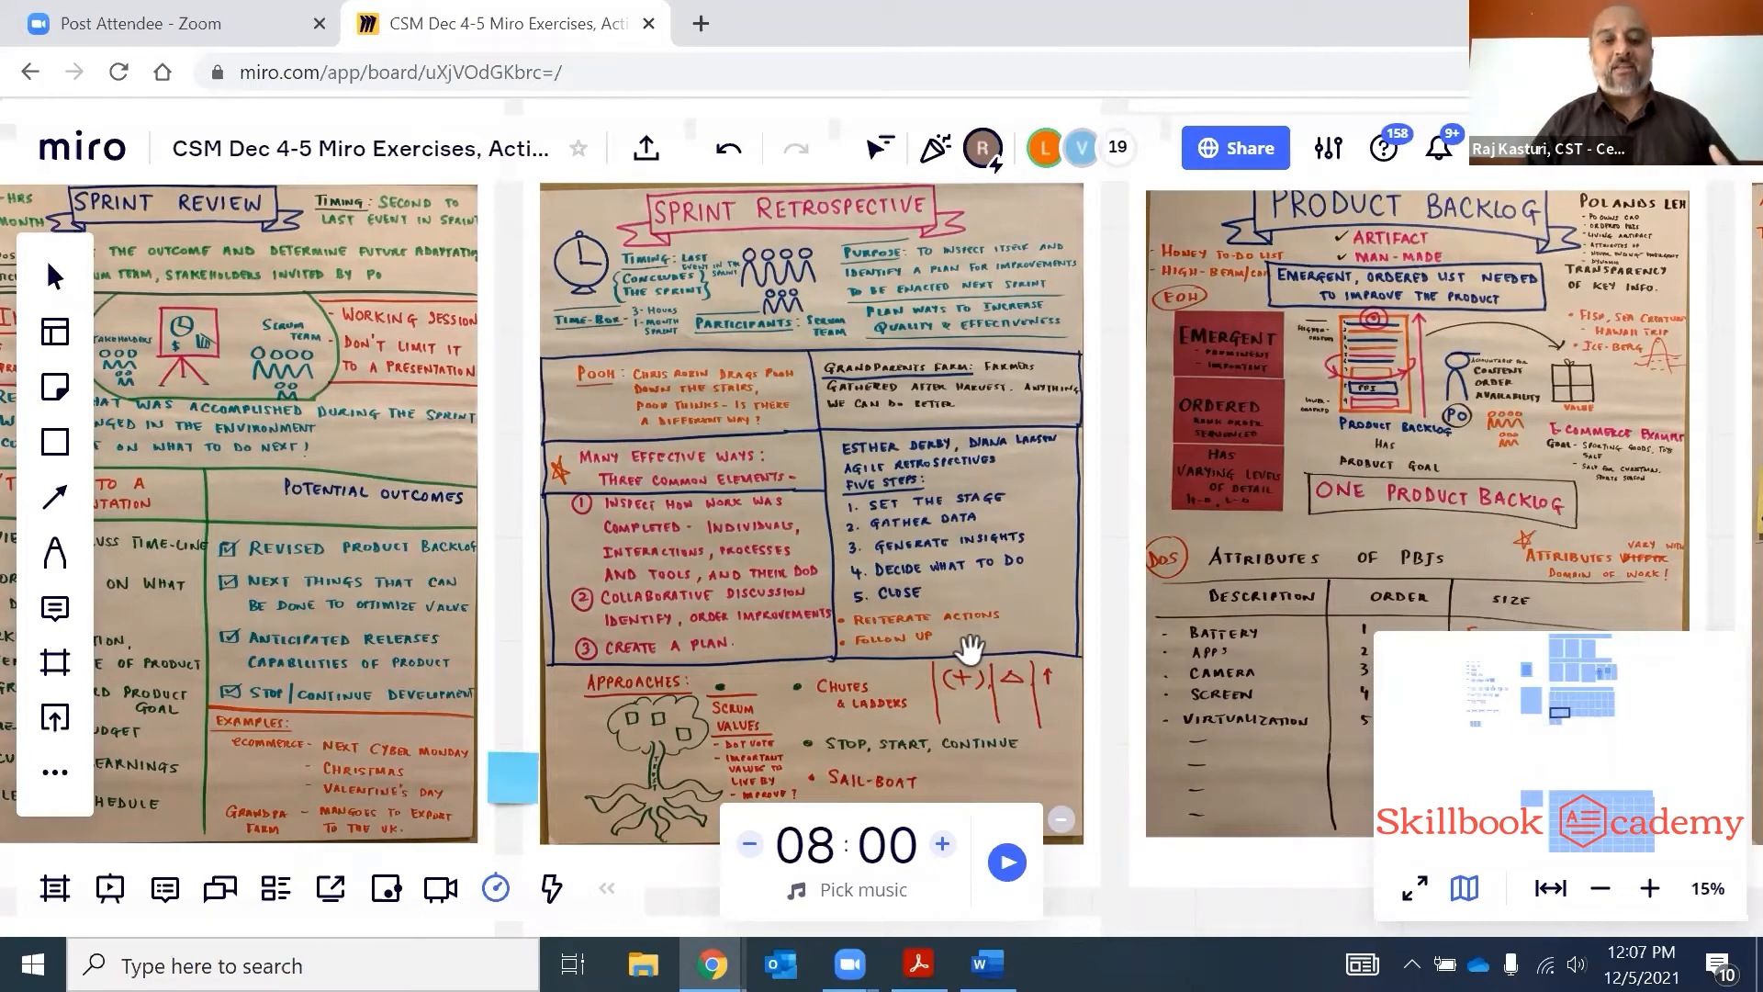
mouse_move(837, 561)
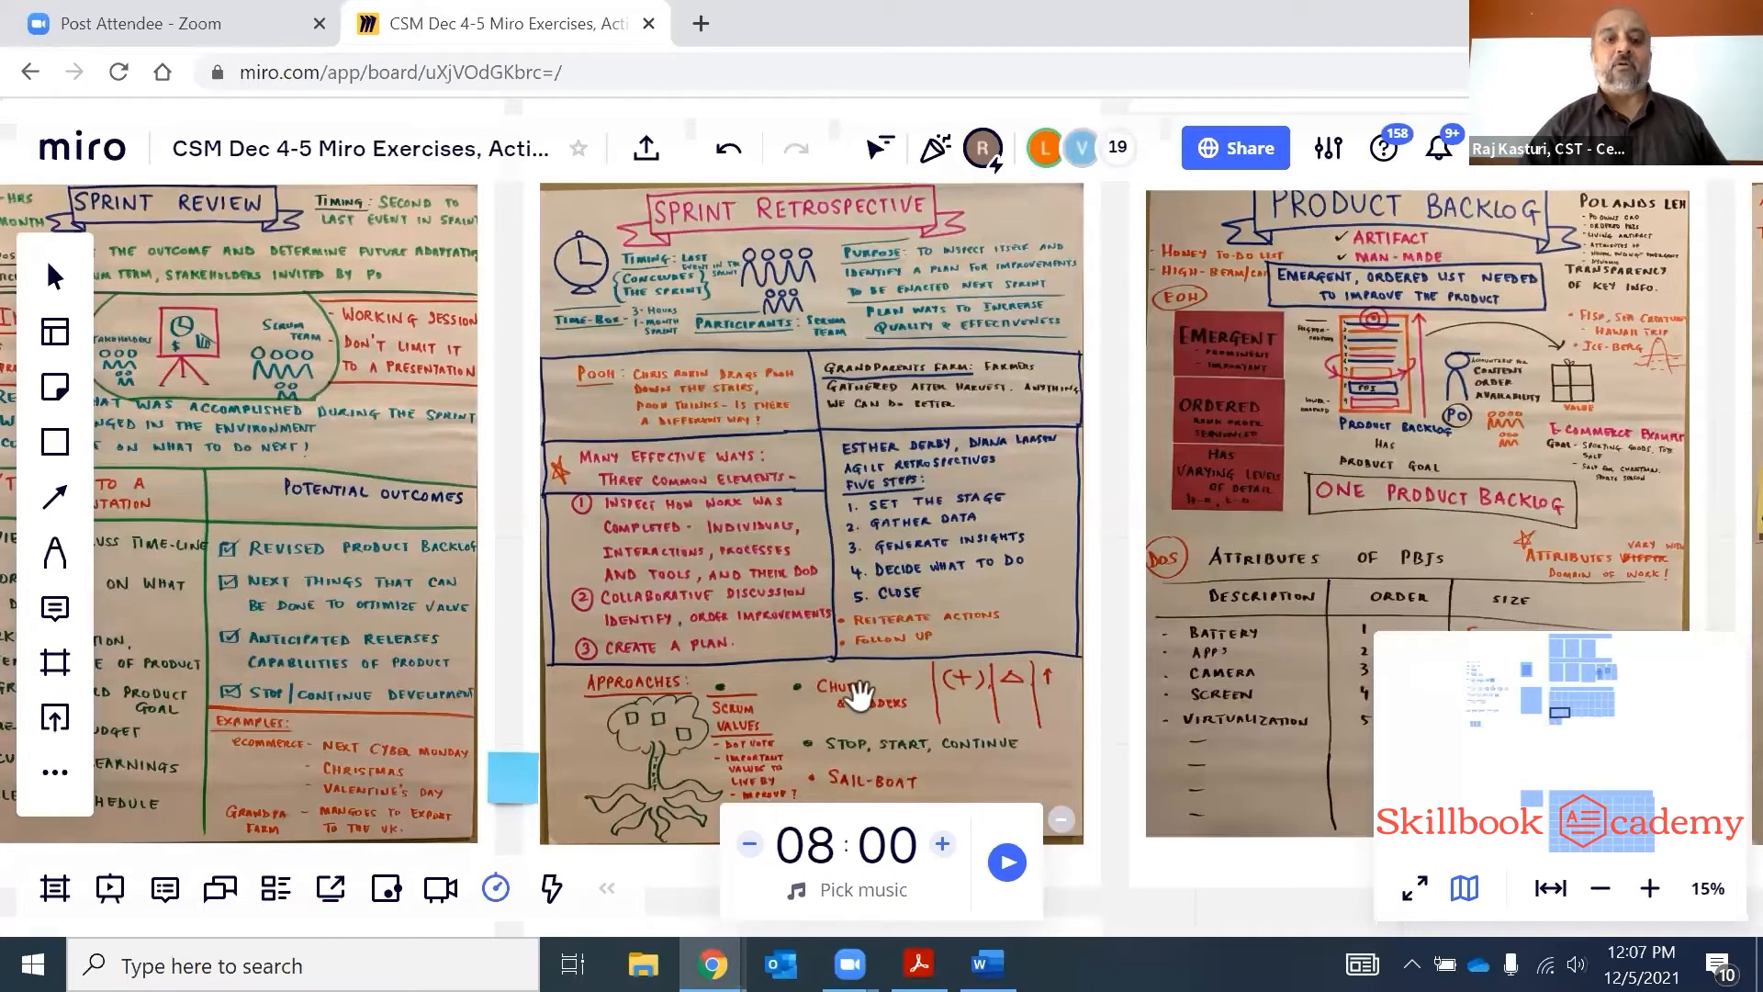
mouse_move(662, 578)
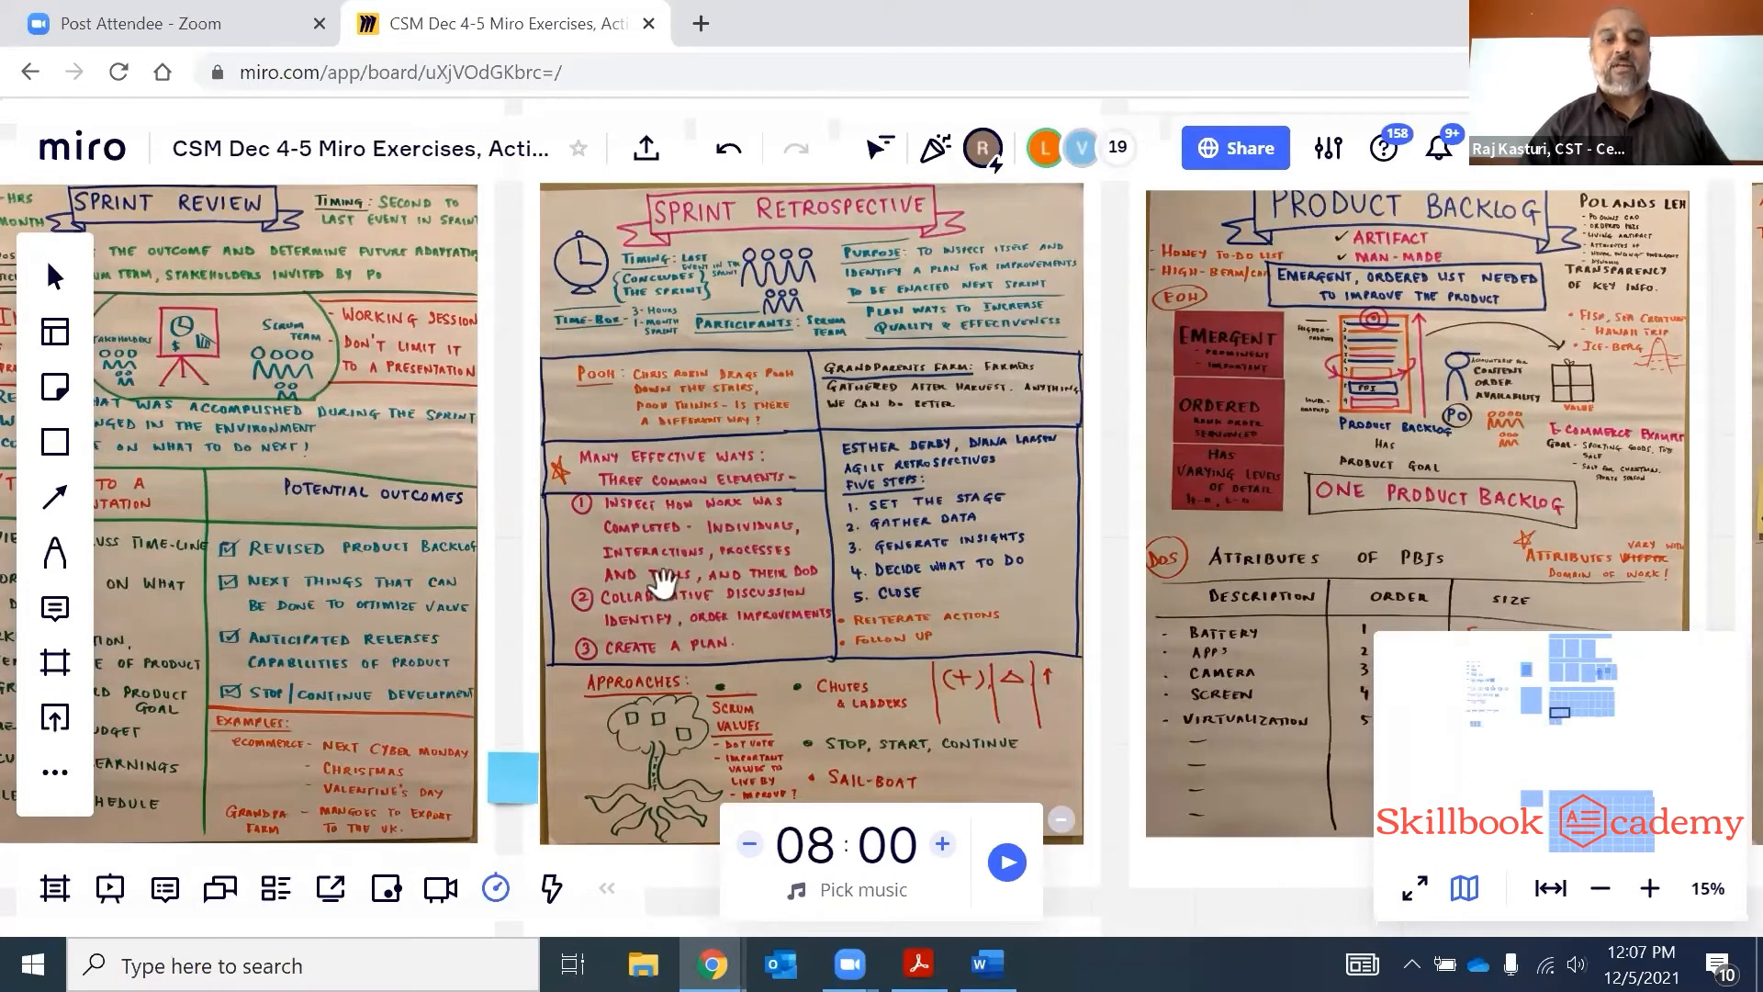
mouse_move(887, 693)
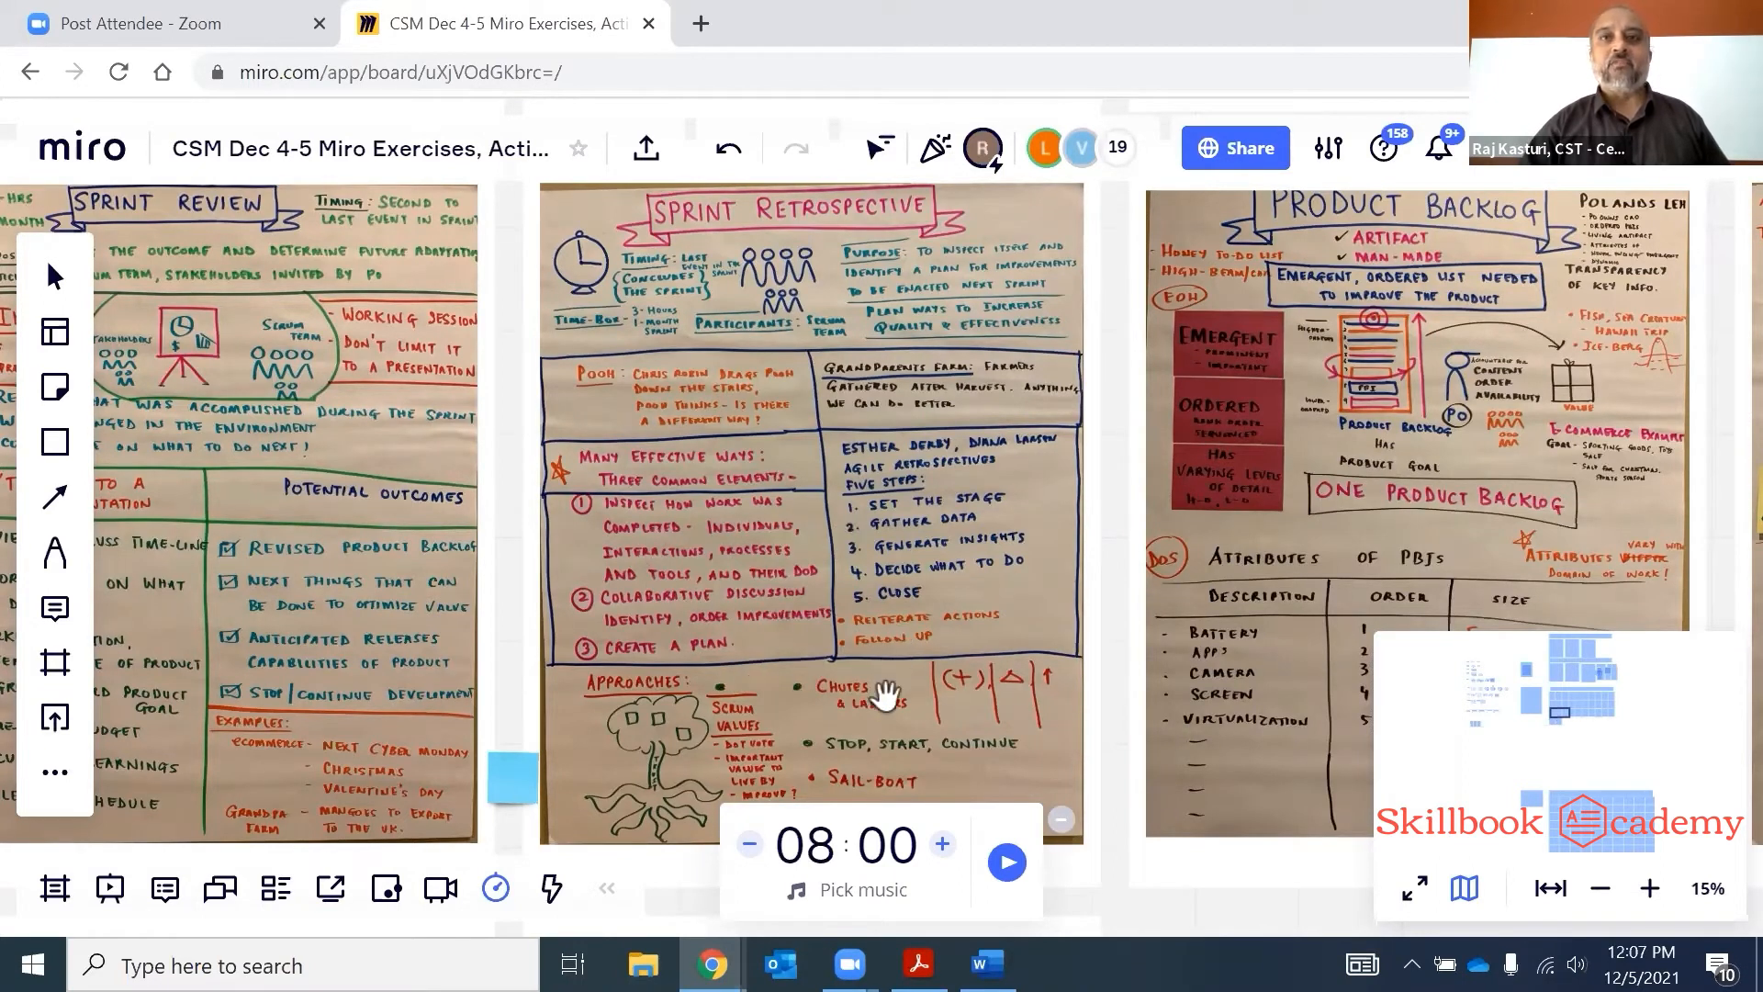
mouse_move(933, 595)
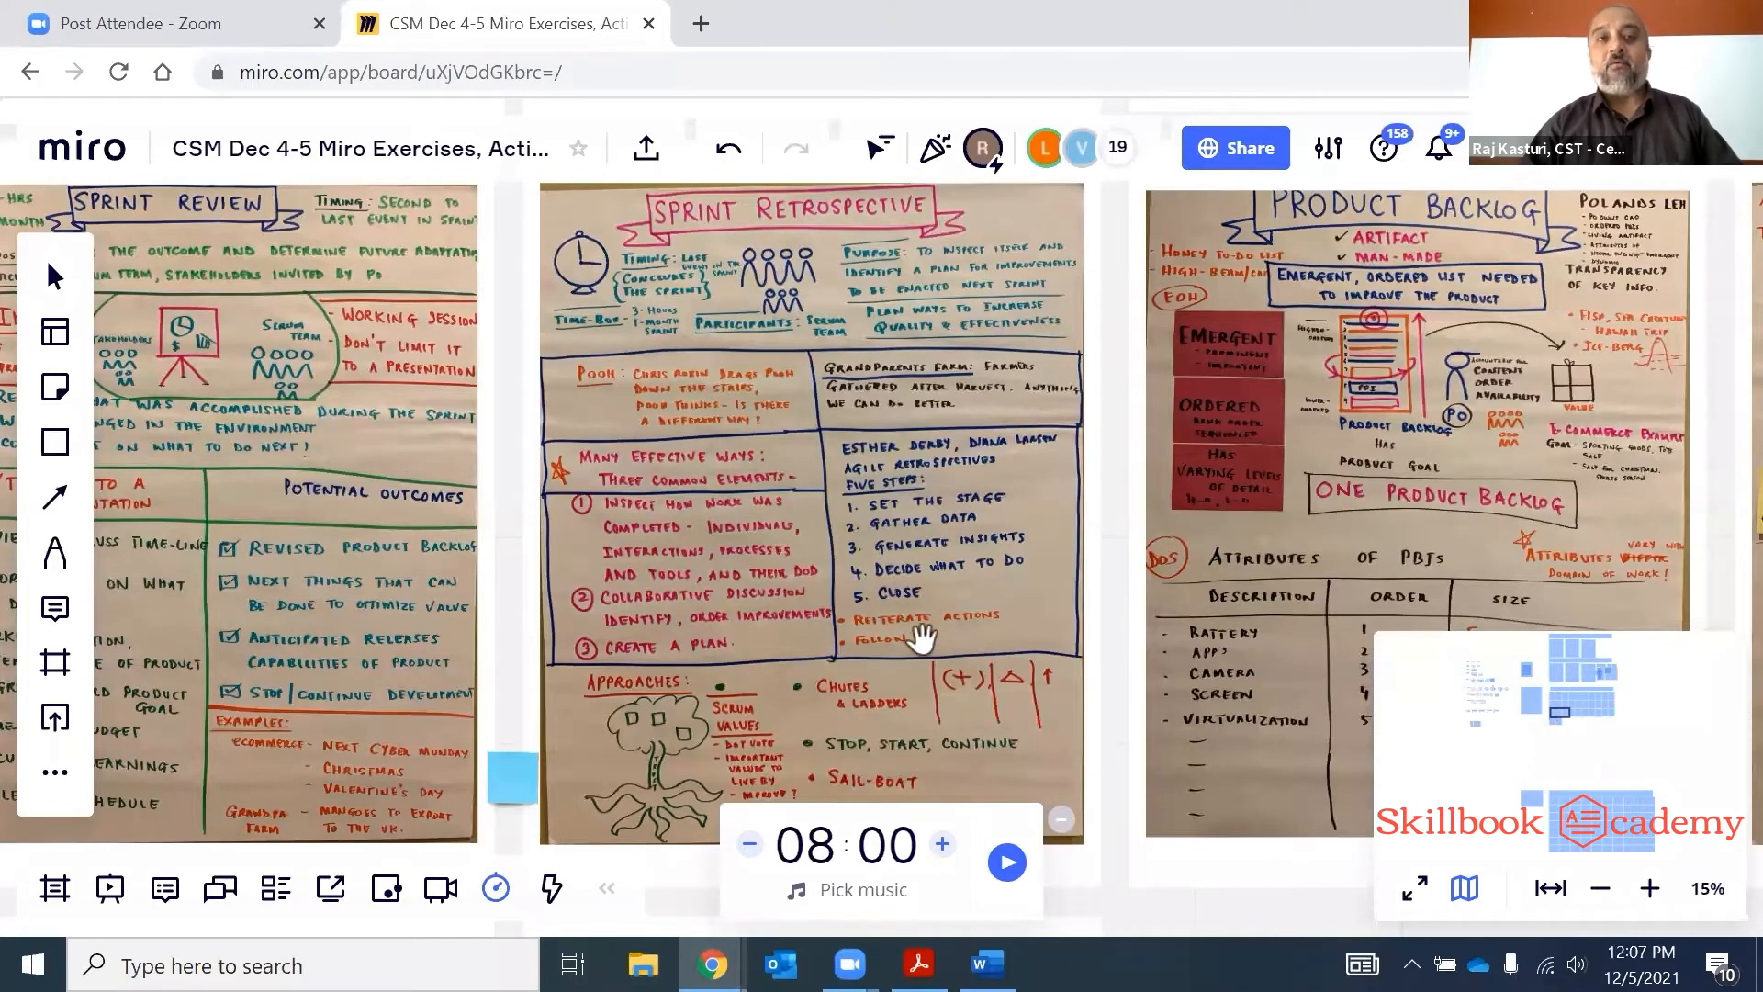
mouse_move(933, 730)
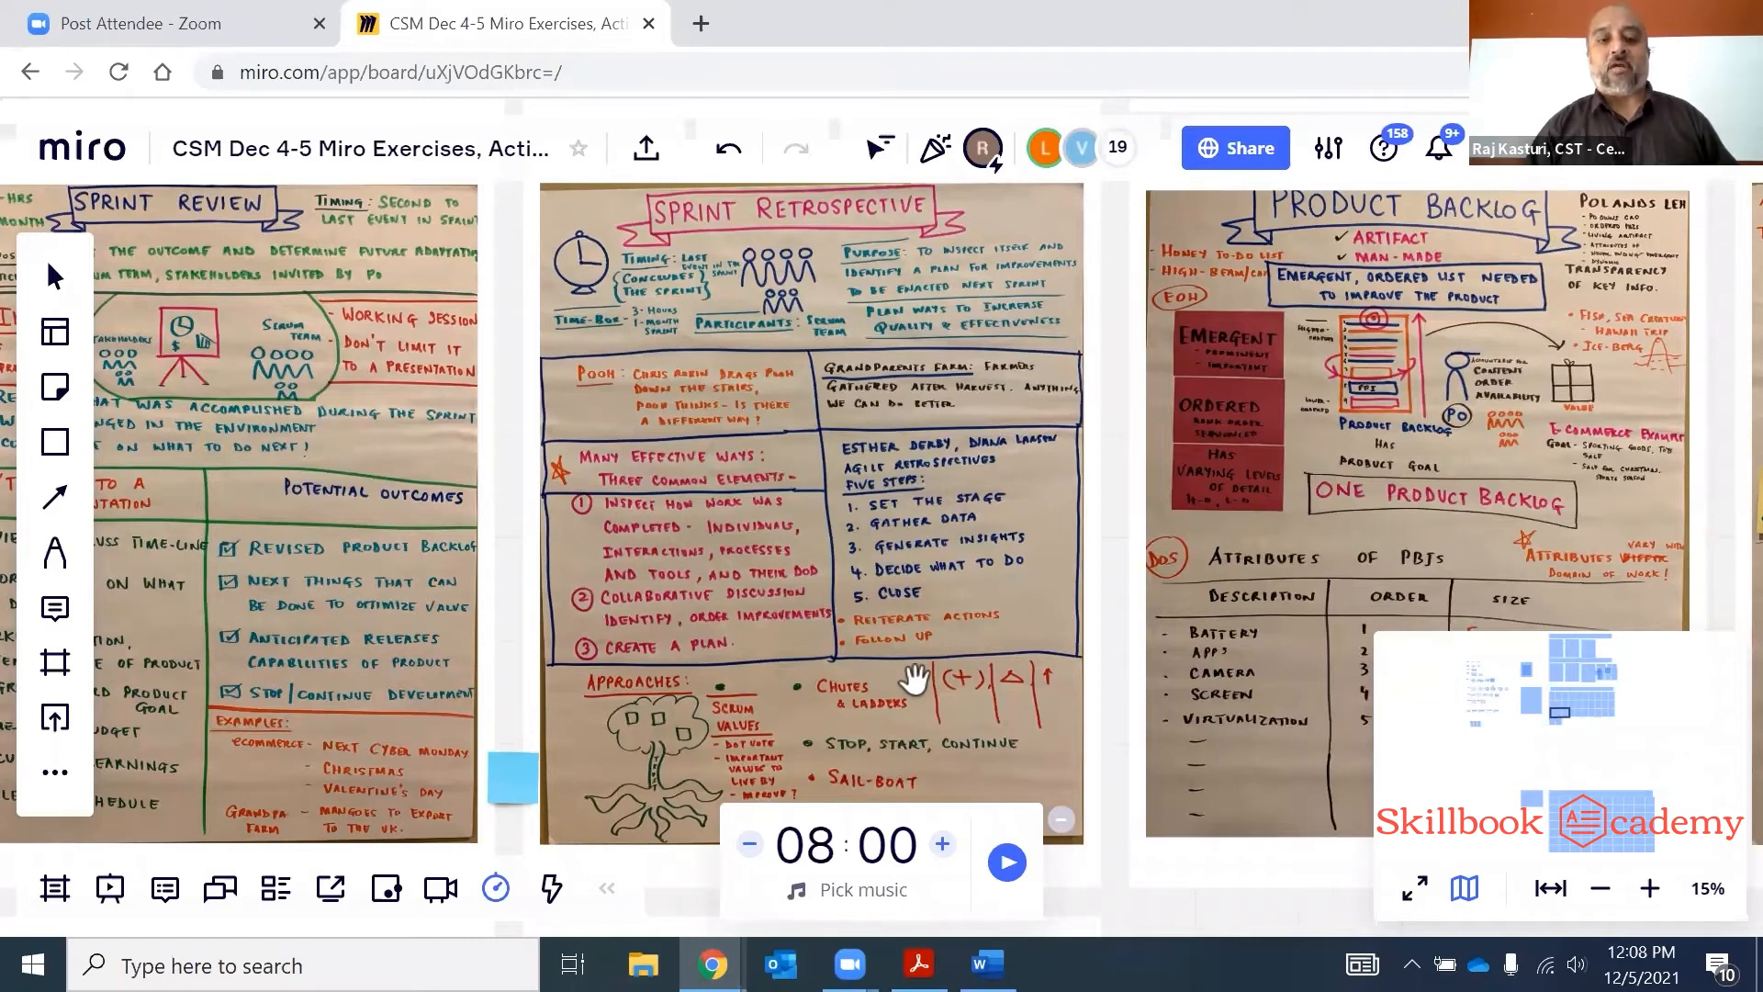
mouse_move(877, 693)
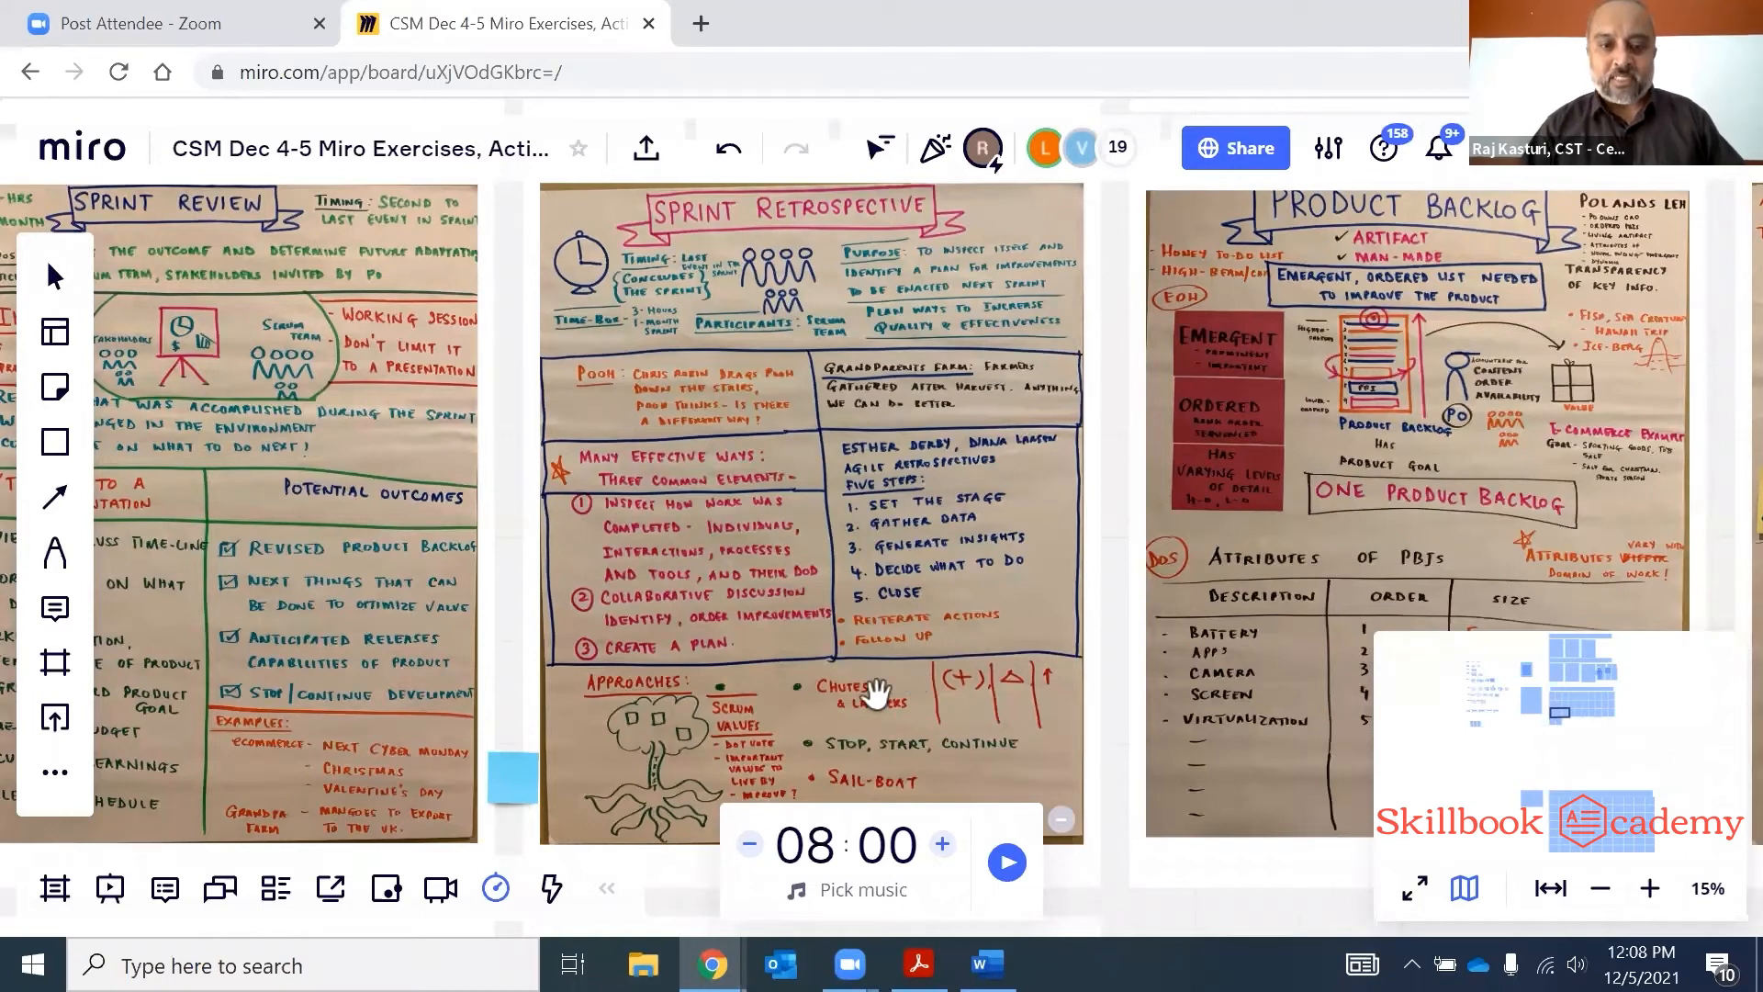
scroll("down", 3)
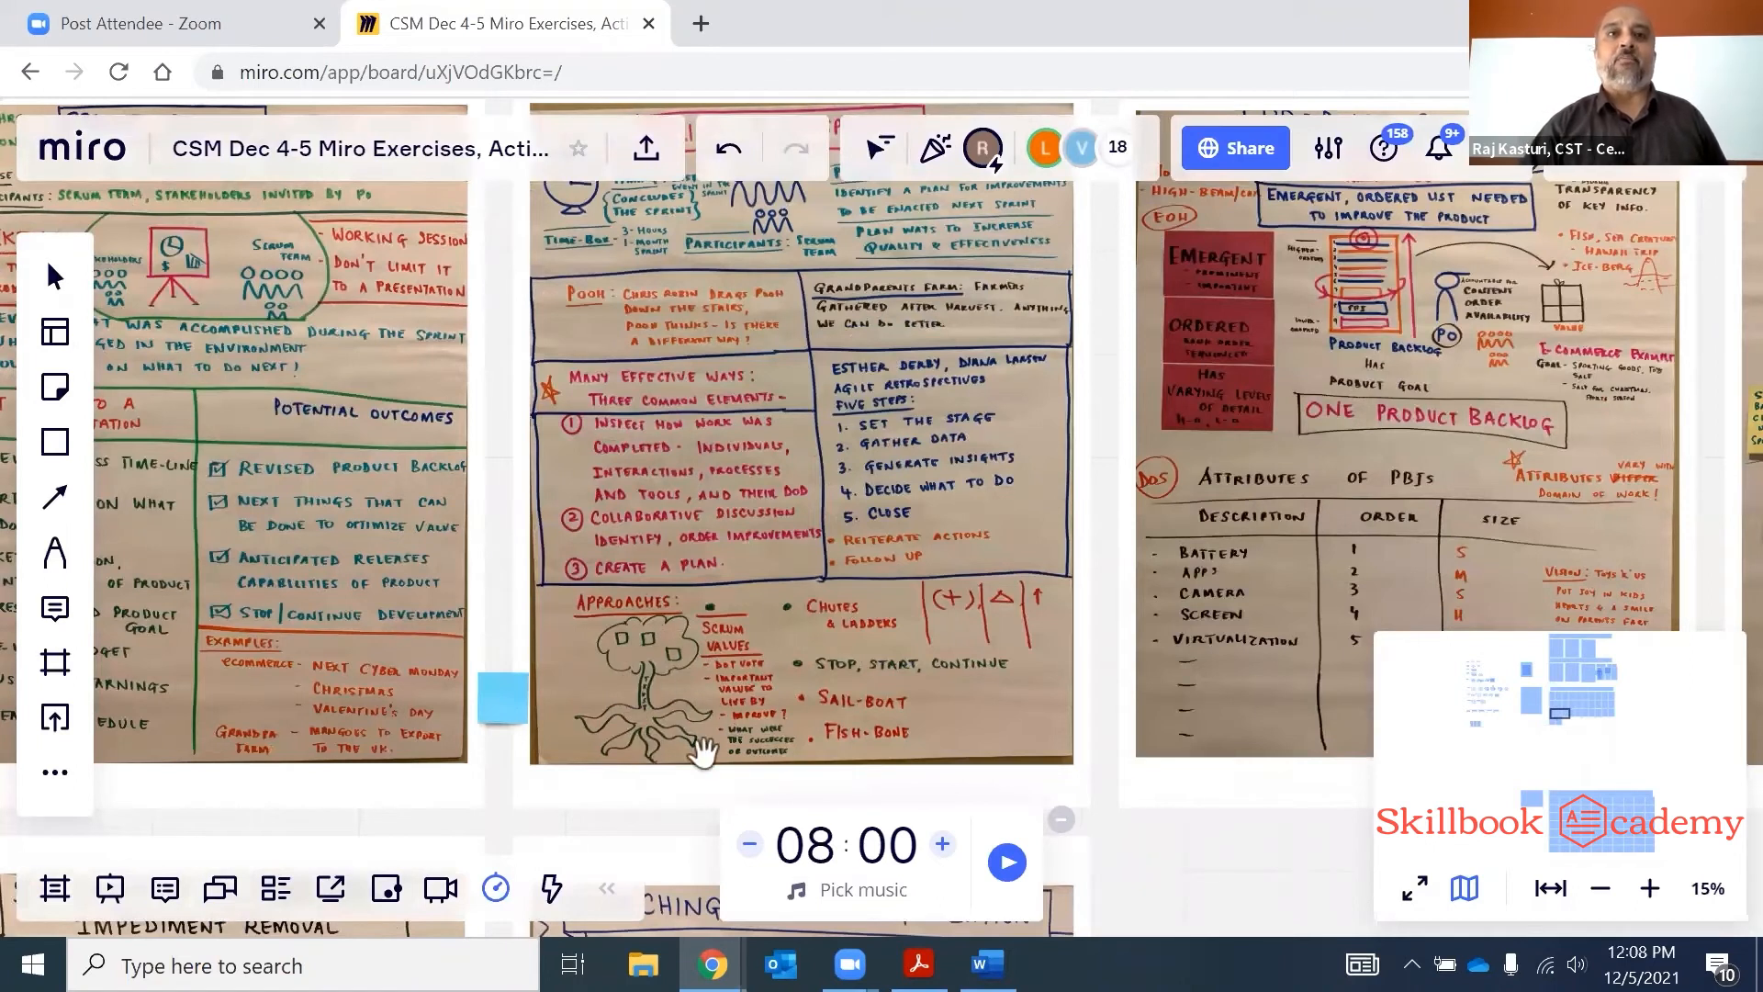
mouse_move(661, 617)
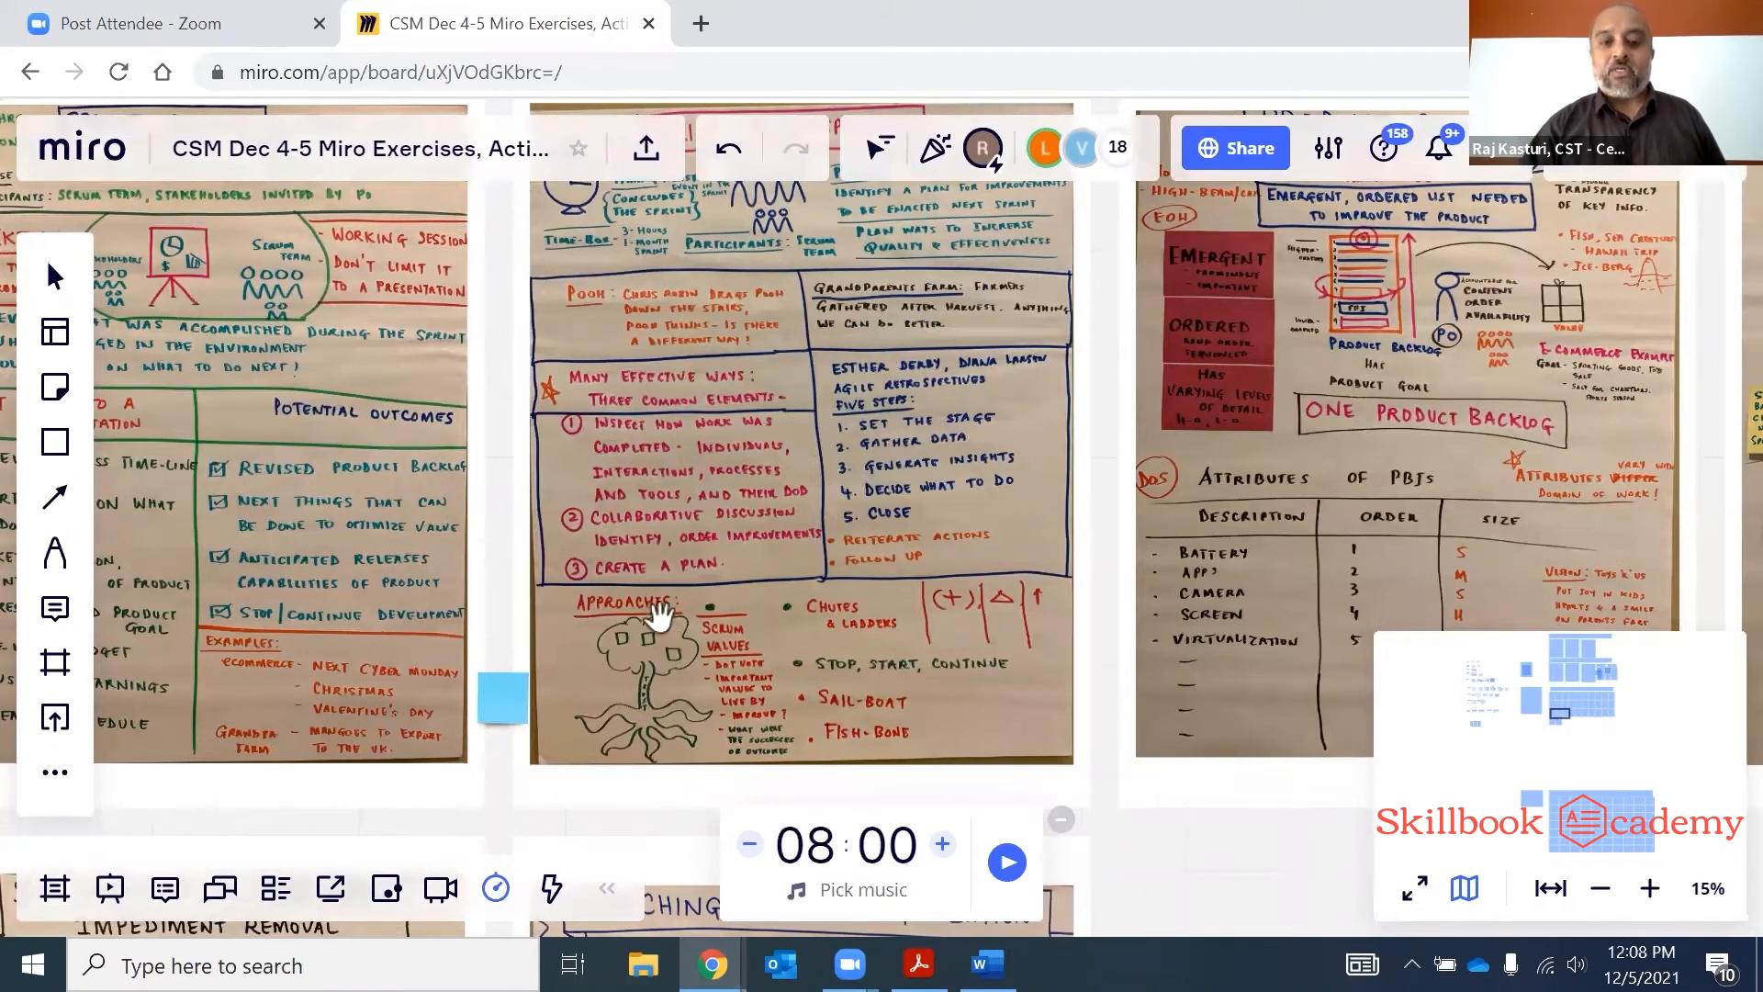
mouse_move(602, 731)
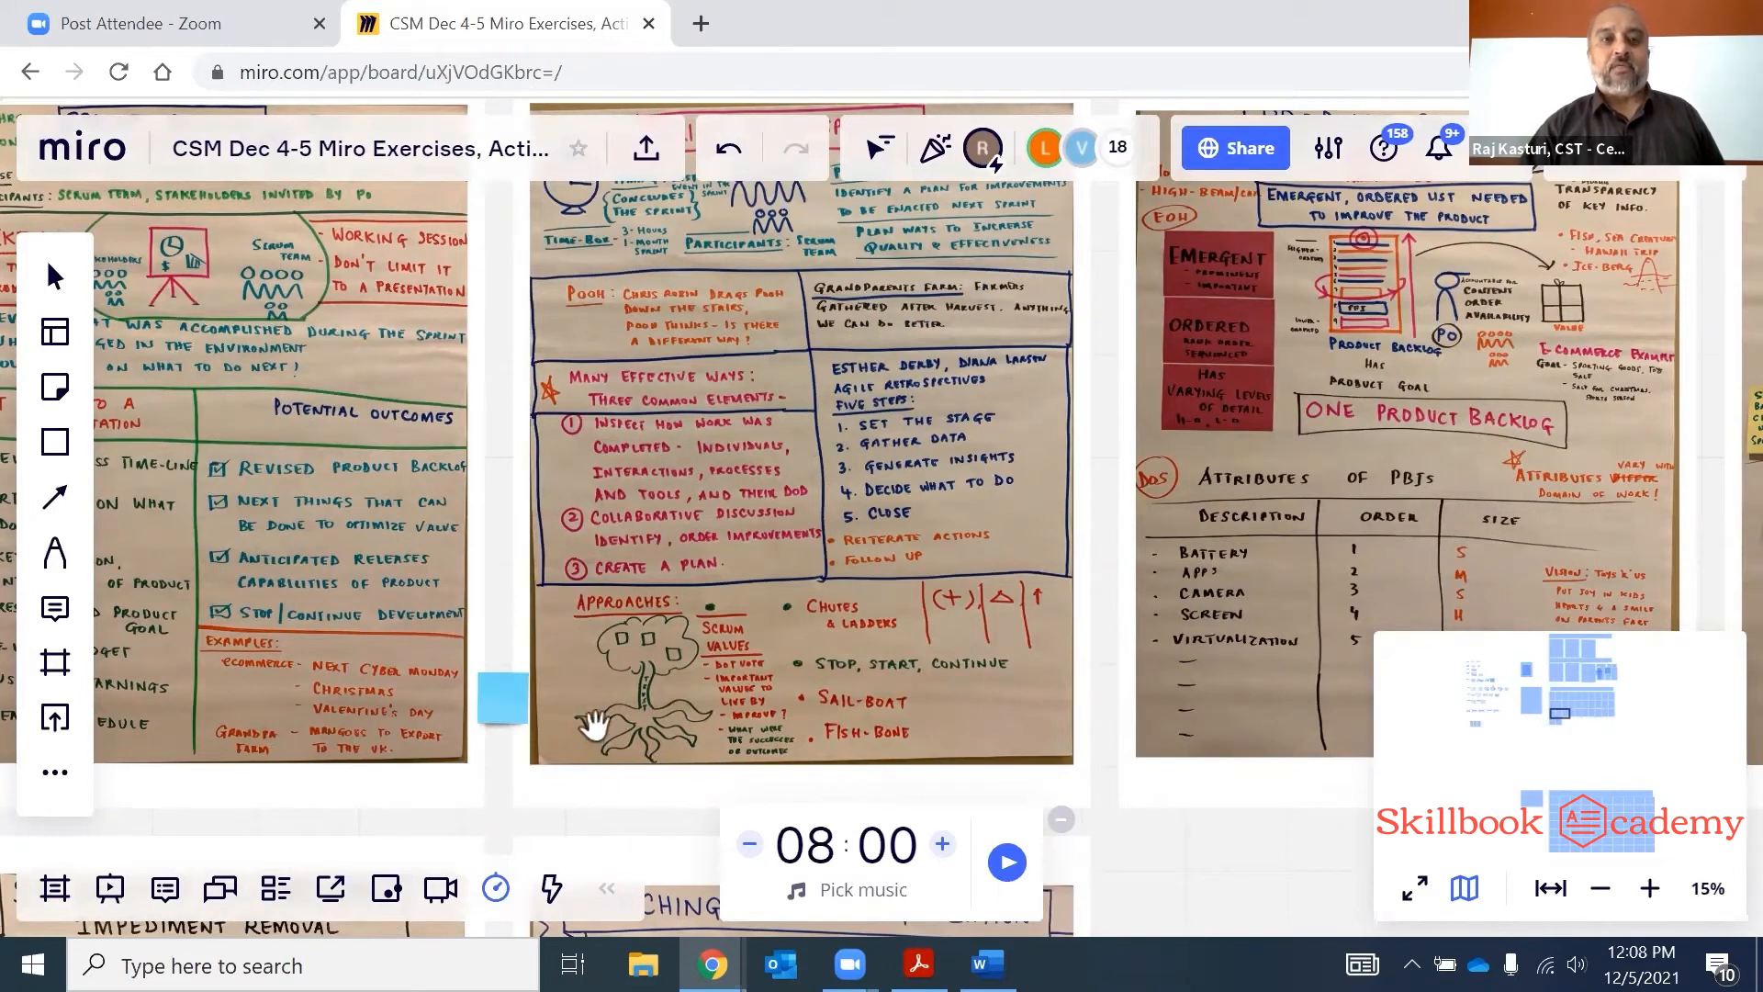
mouse_move(646, 782)
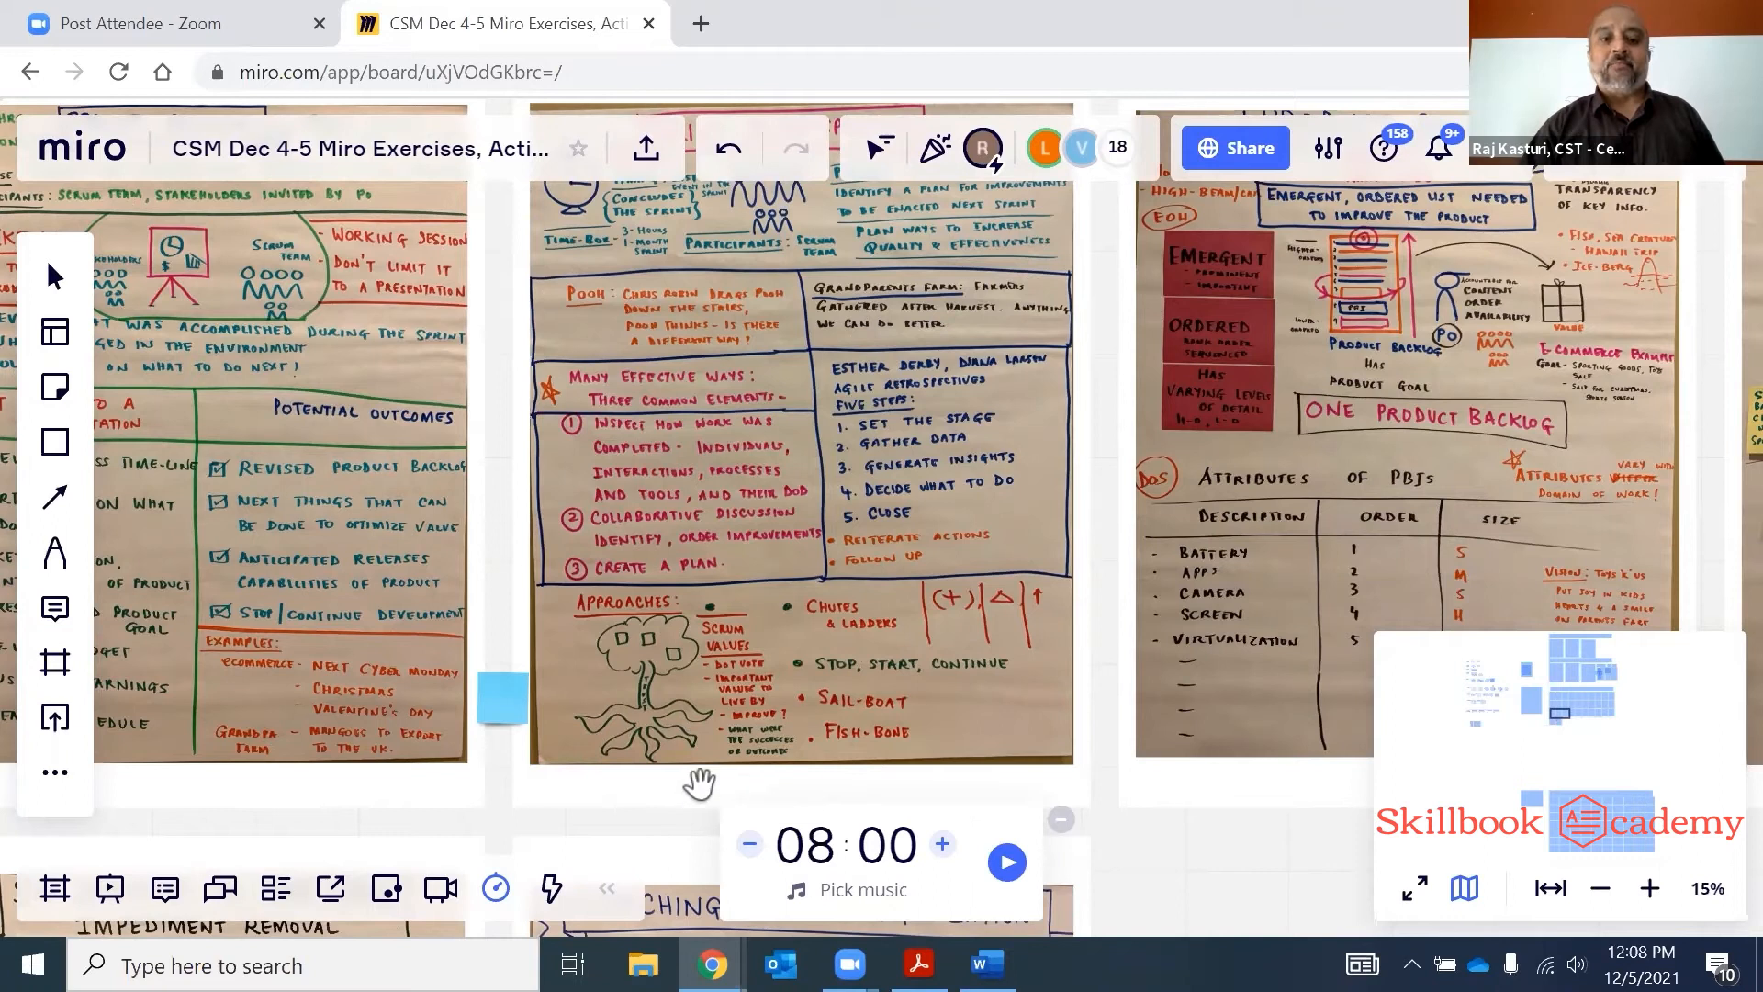
mouse_move(663, 769)
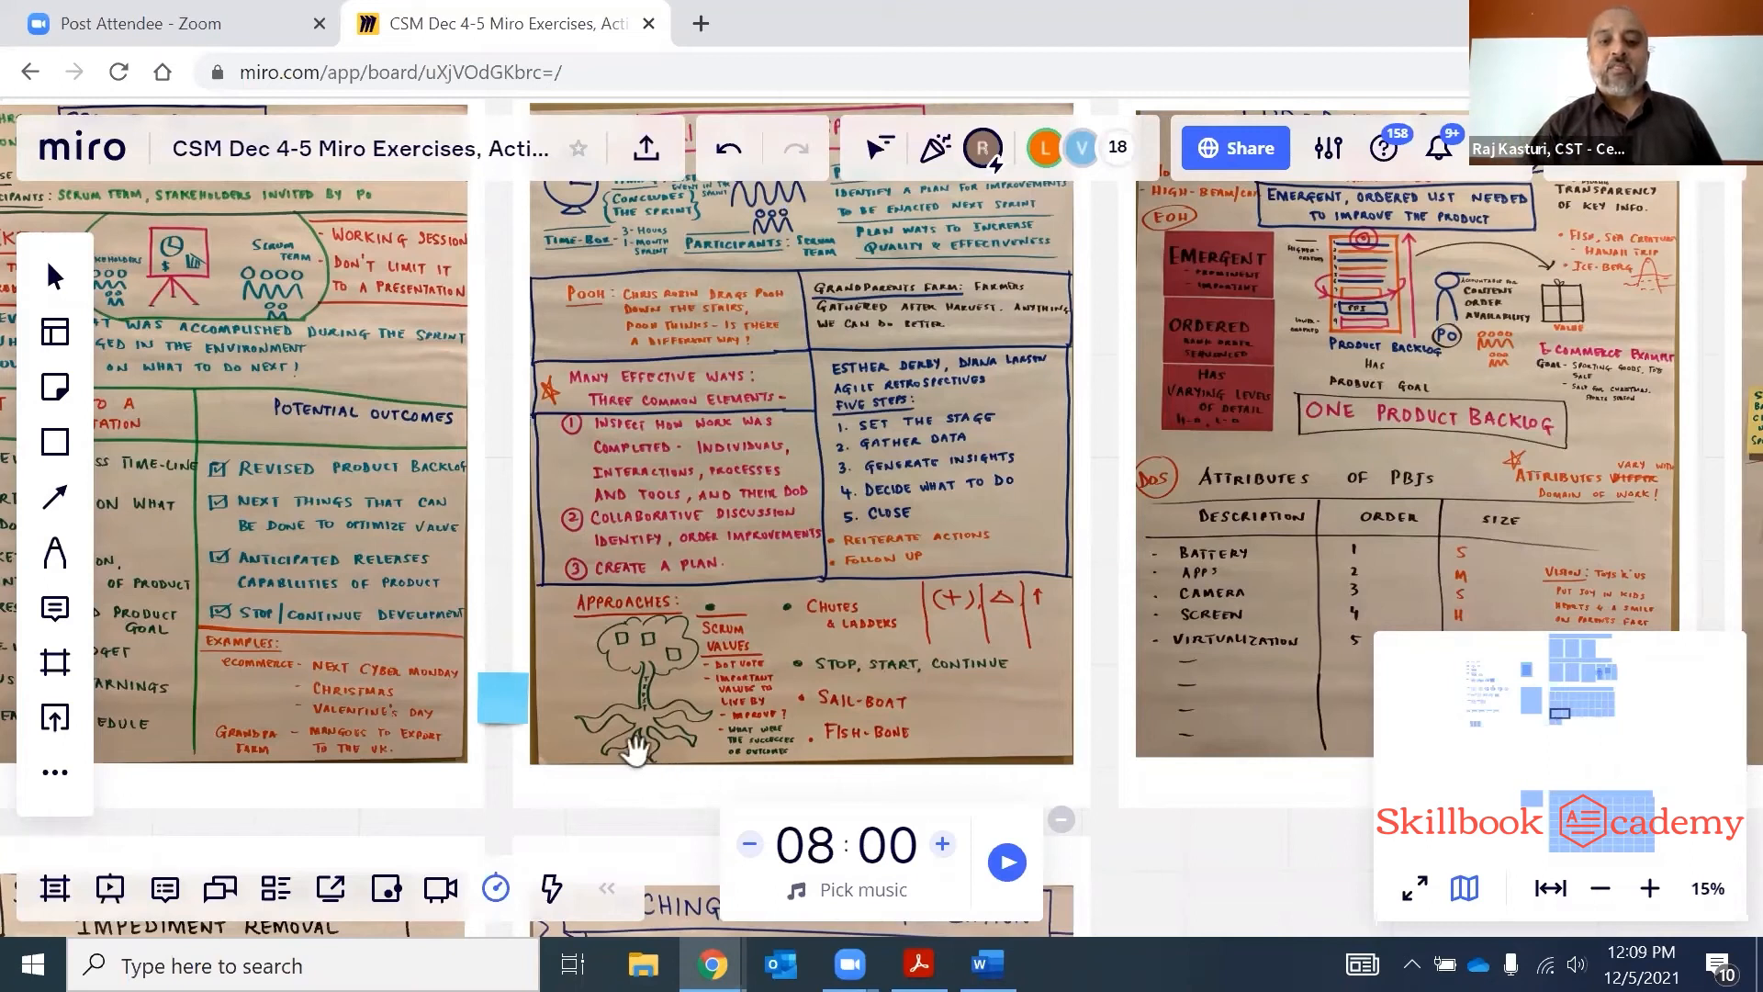
mouse_move(647, 714)
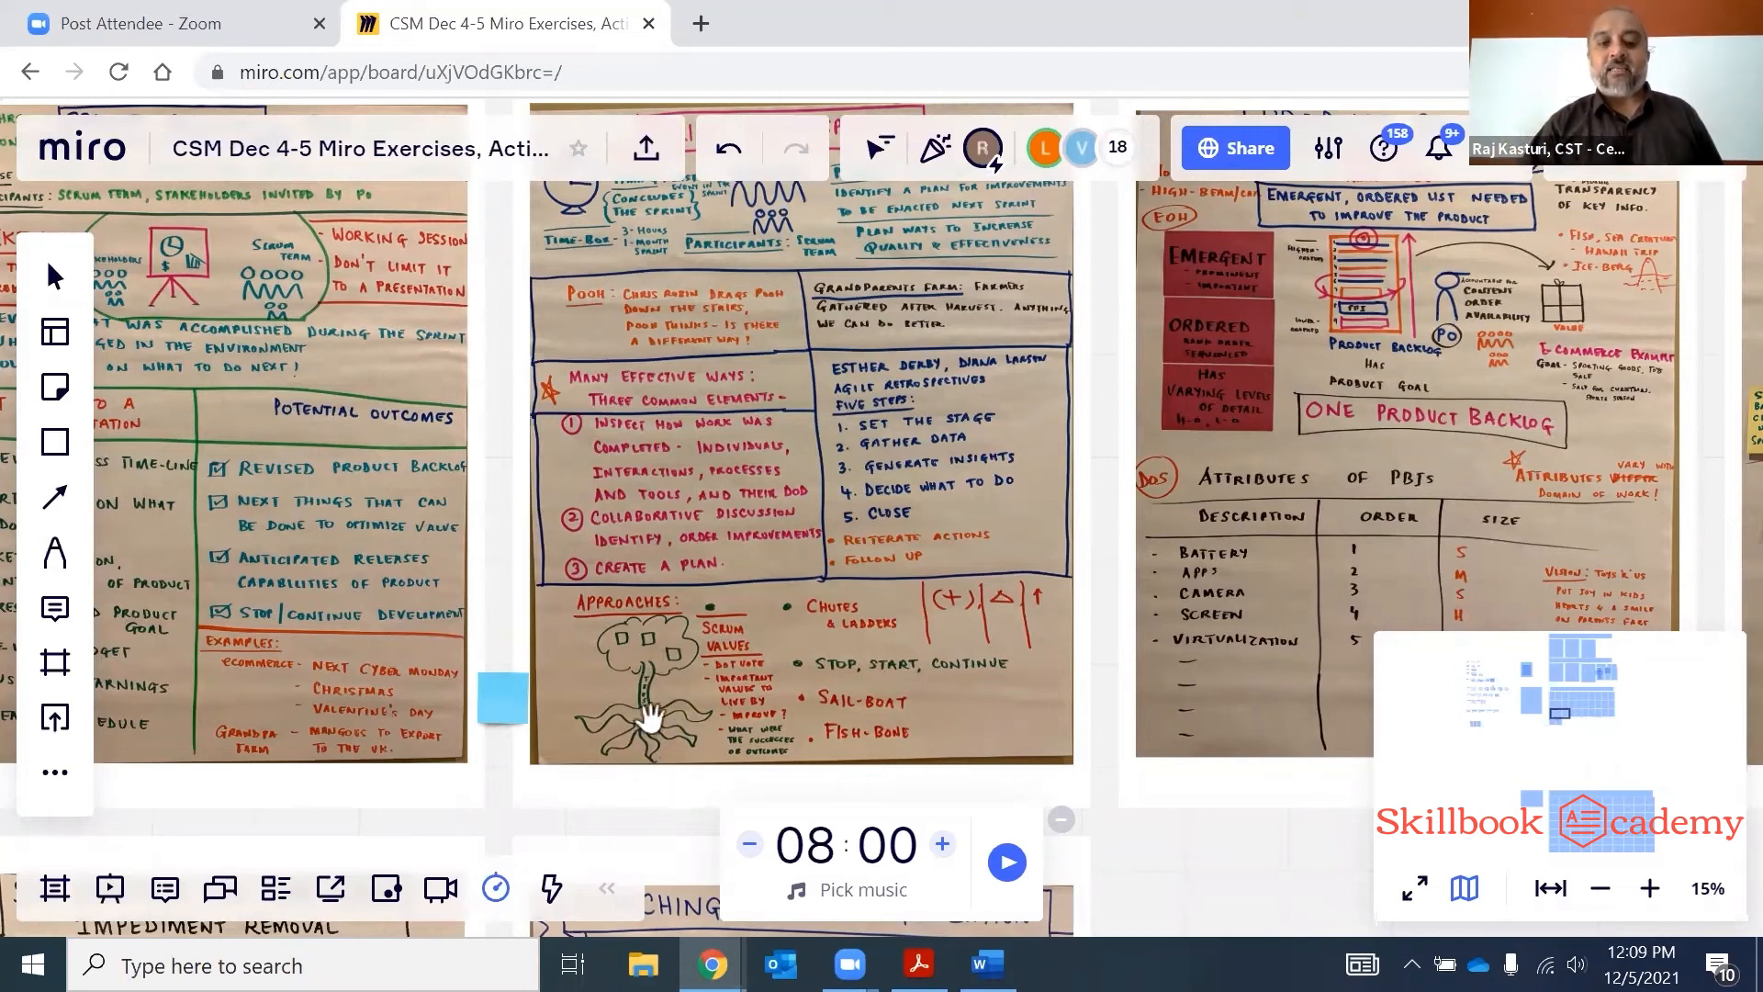
mouse_move(683, 700)
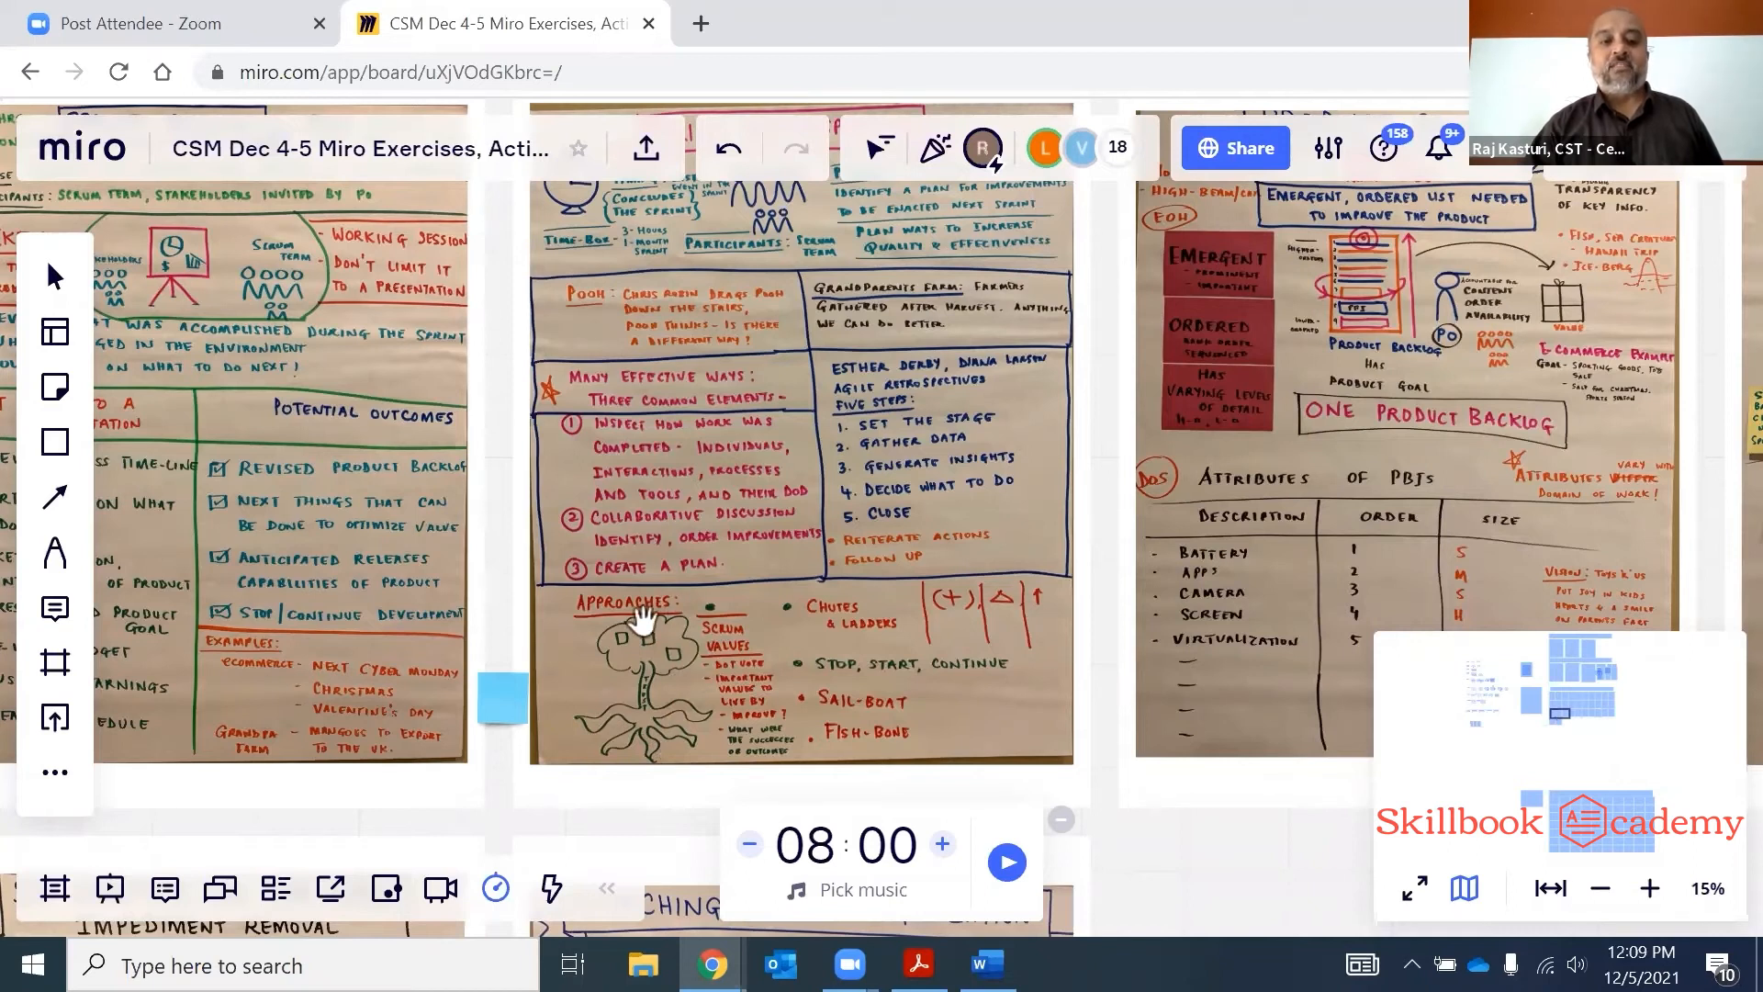
mouse_move(595, 705)
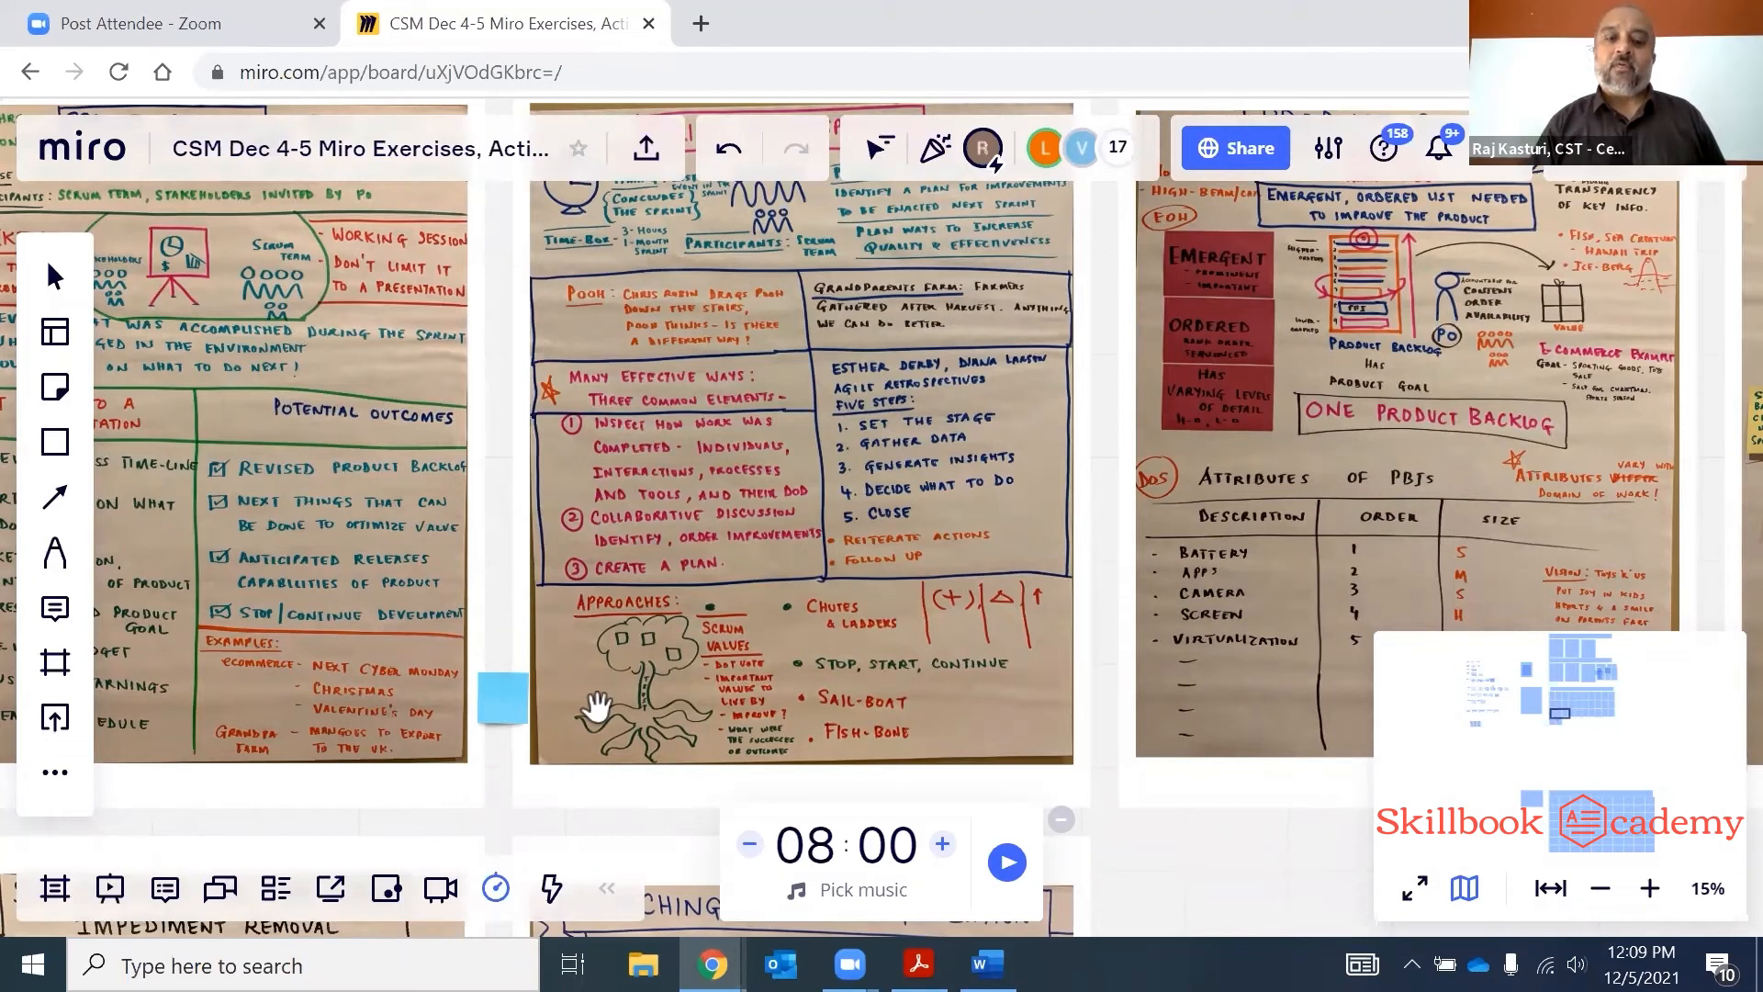
mouse_move(655, 674)
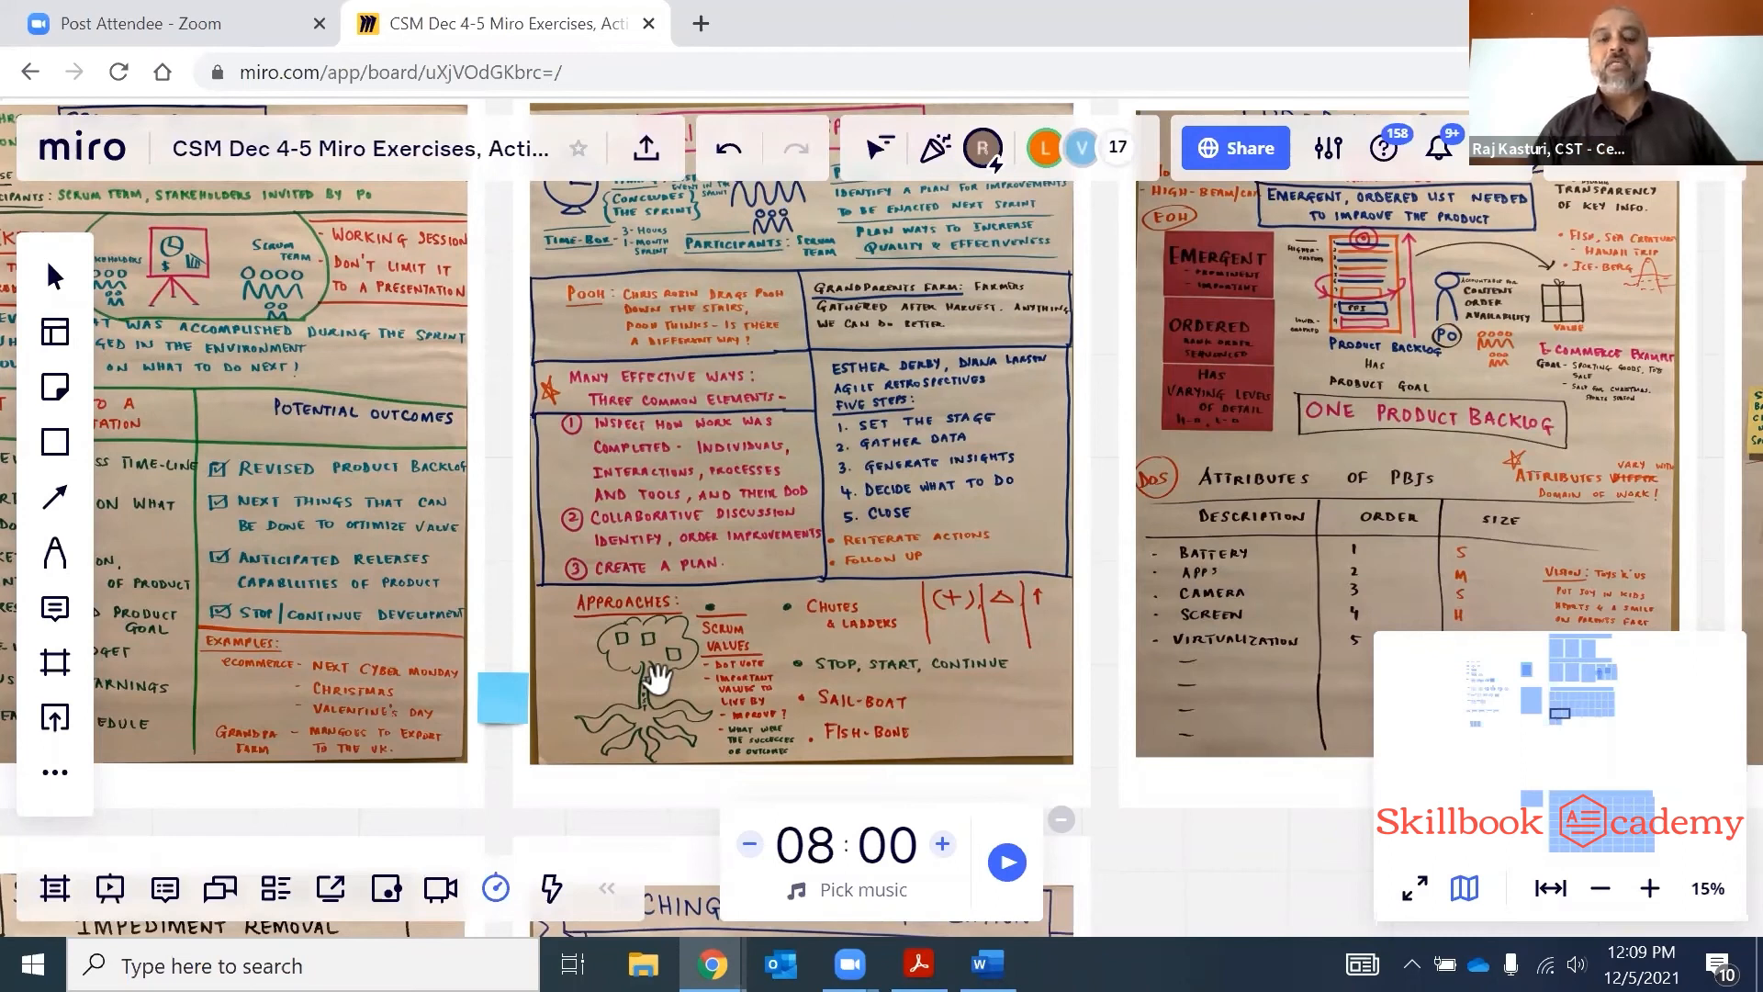
mouse_move(512, 528)
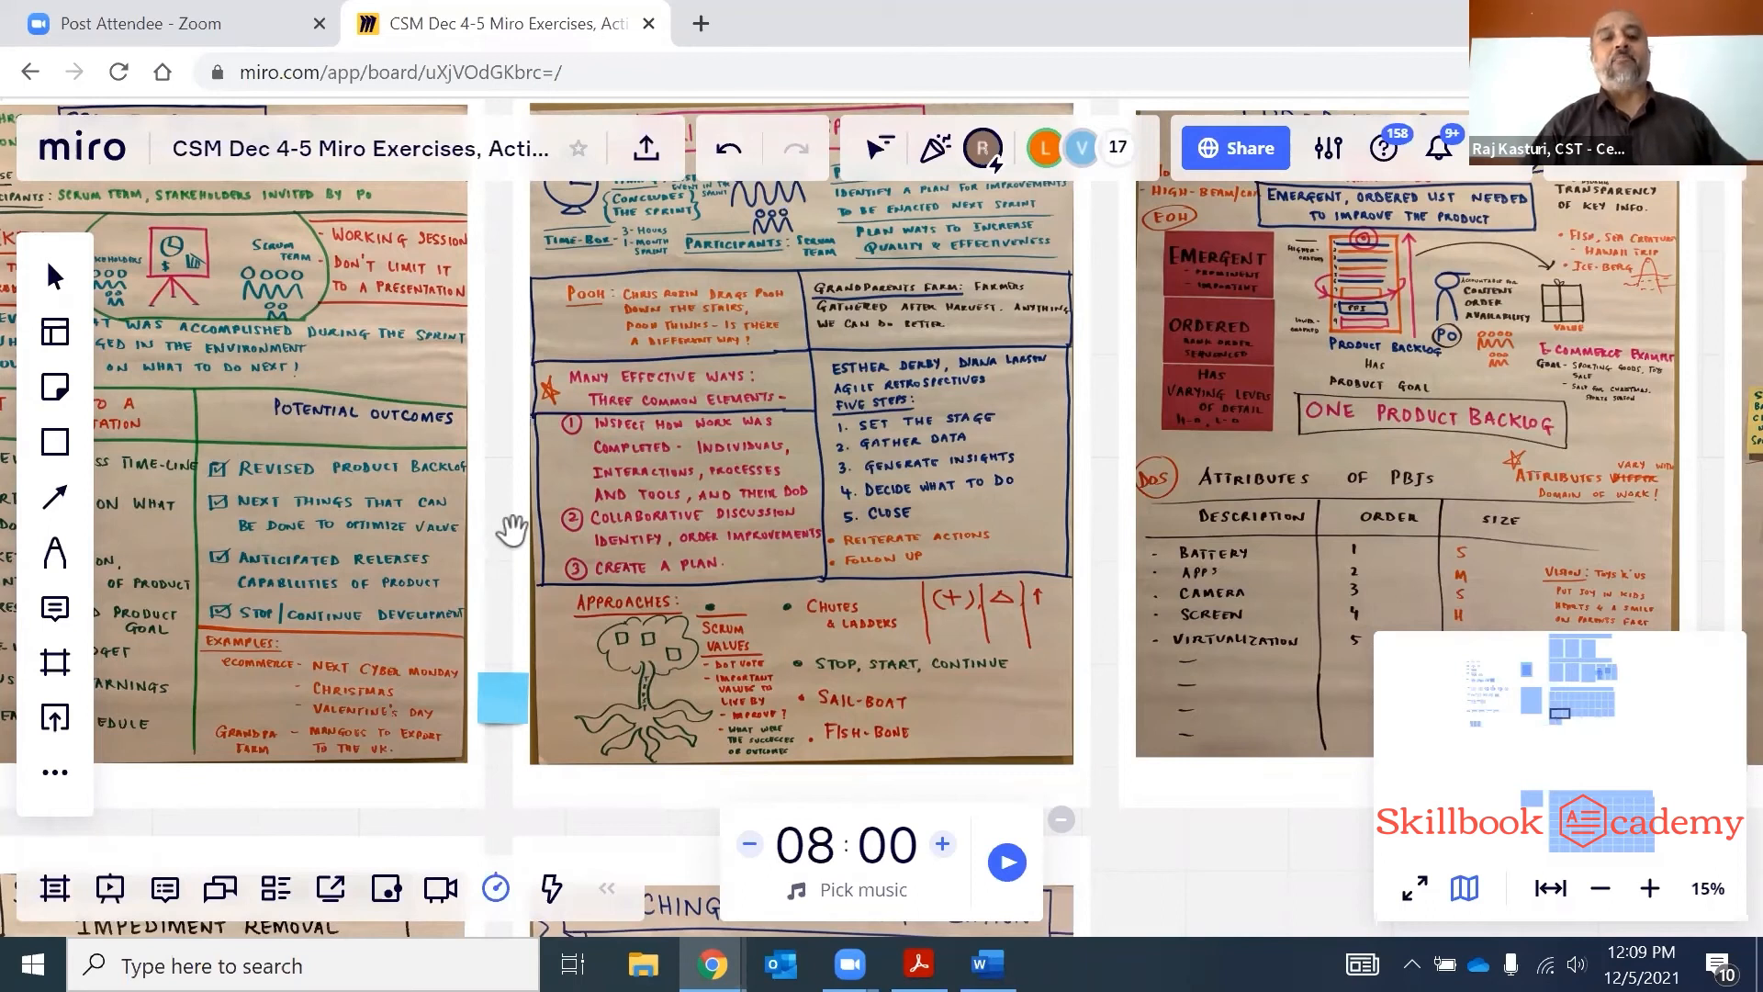
mouse_move(509, 376)
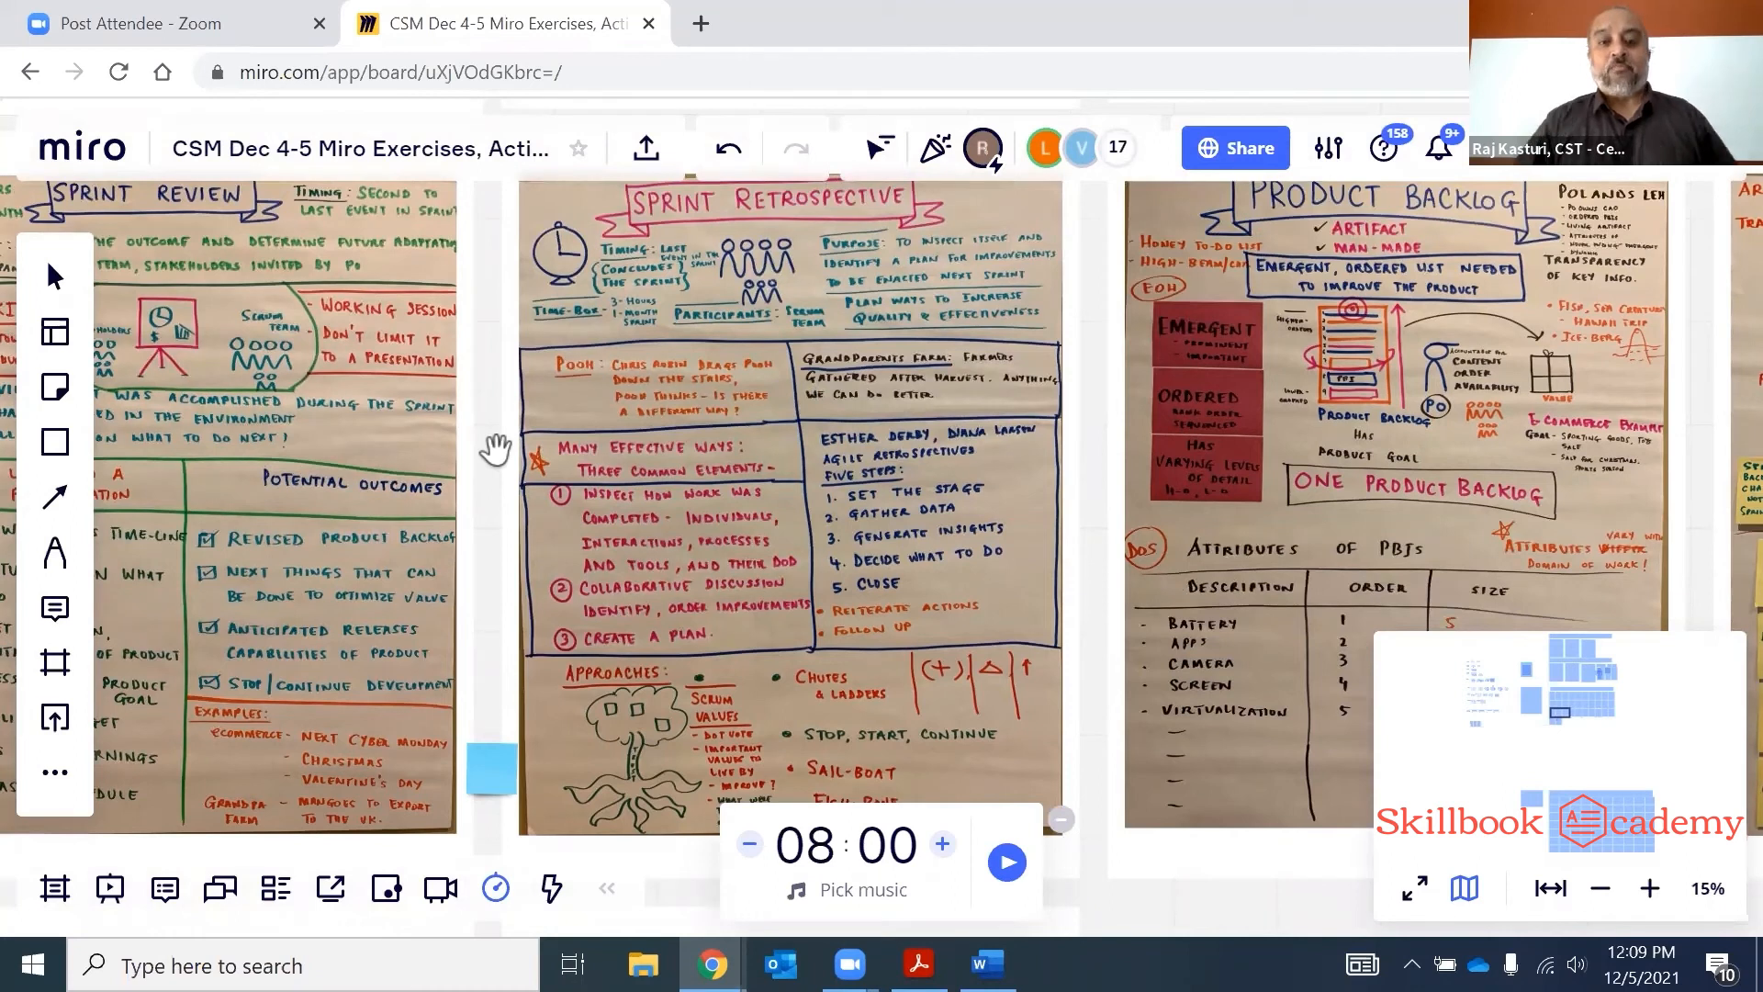
mouse_move(819, 439)
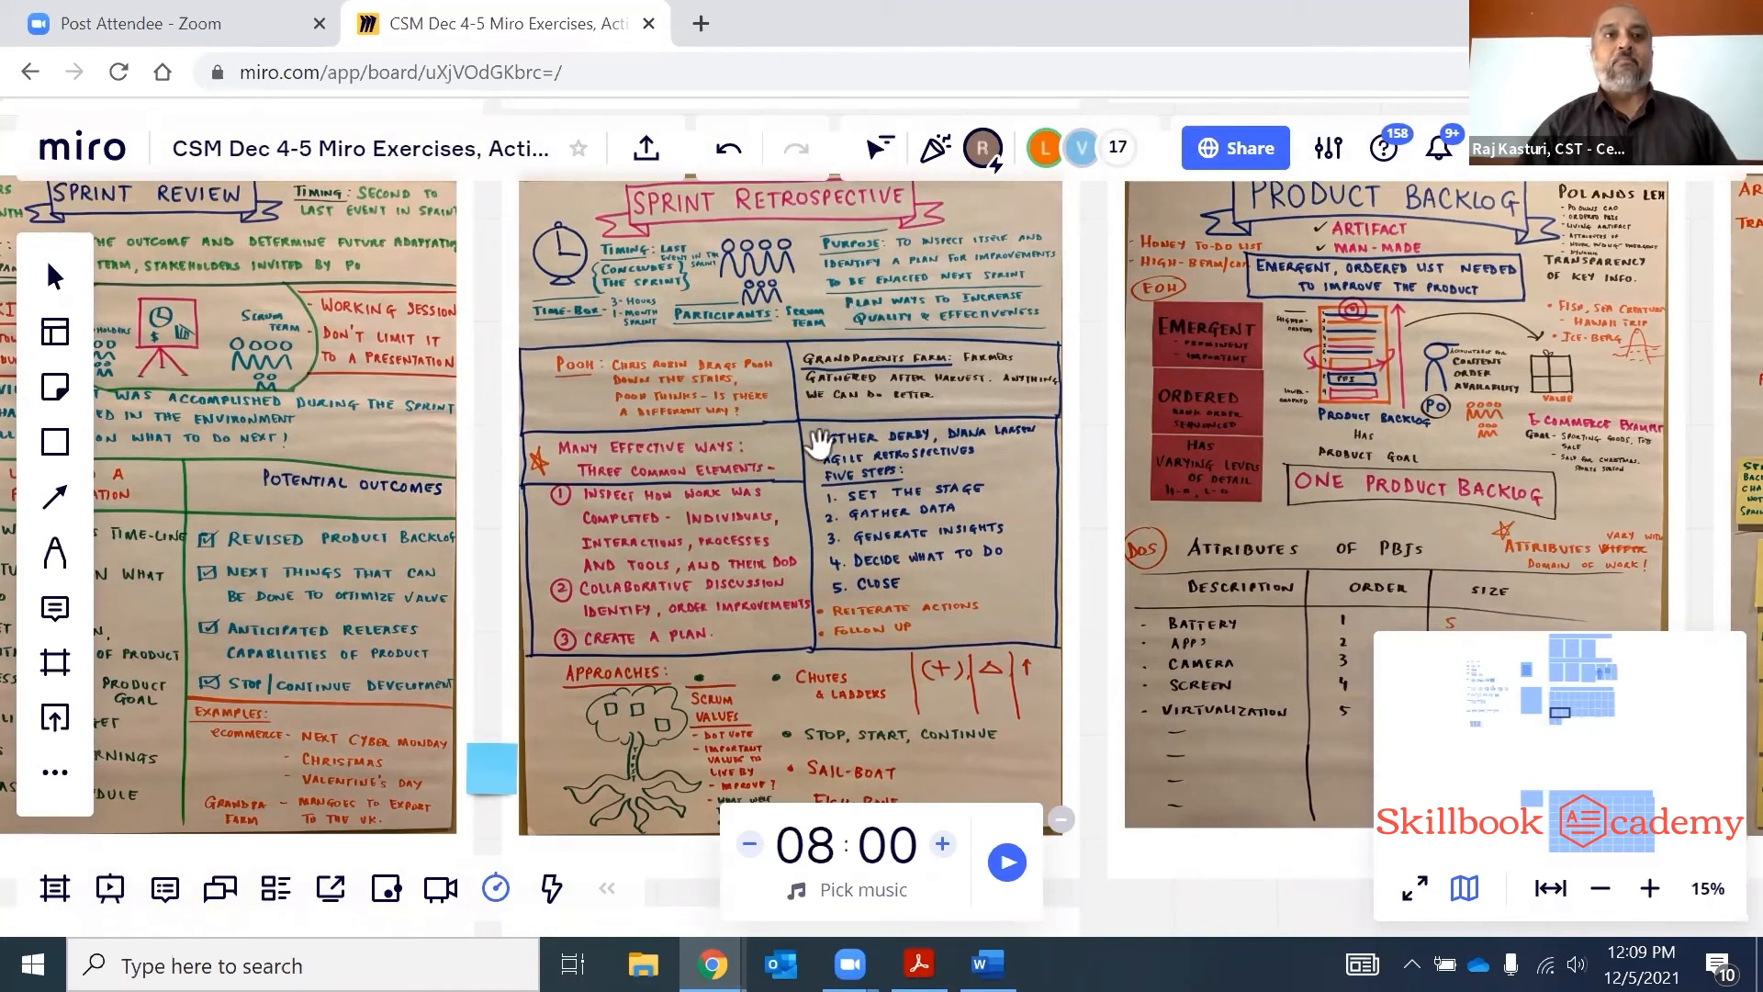
mouse_move(764, 577)
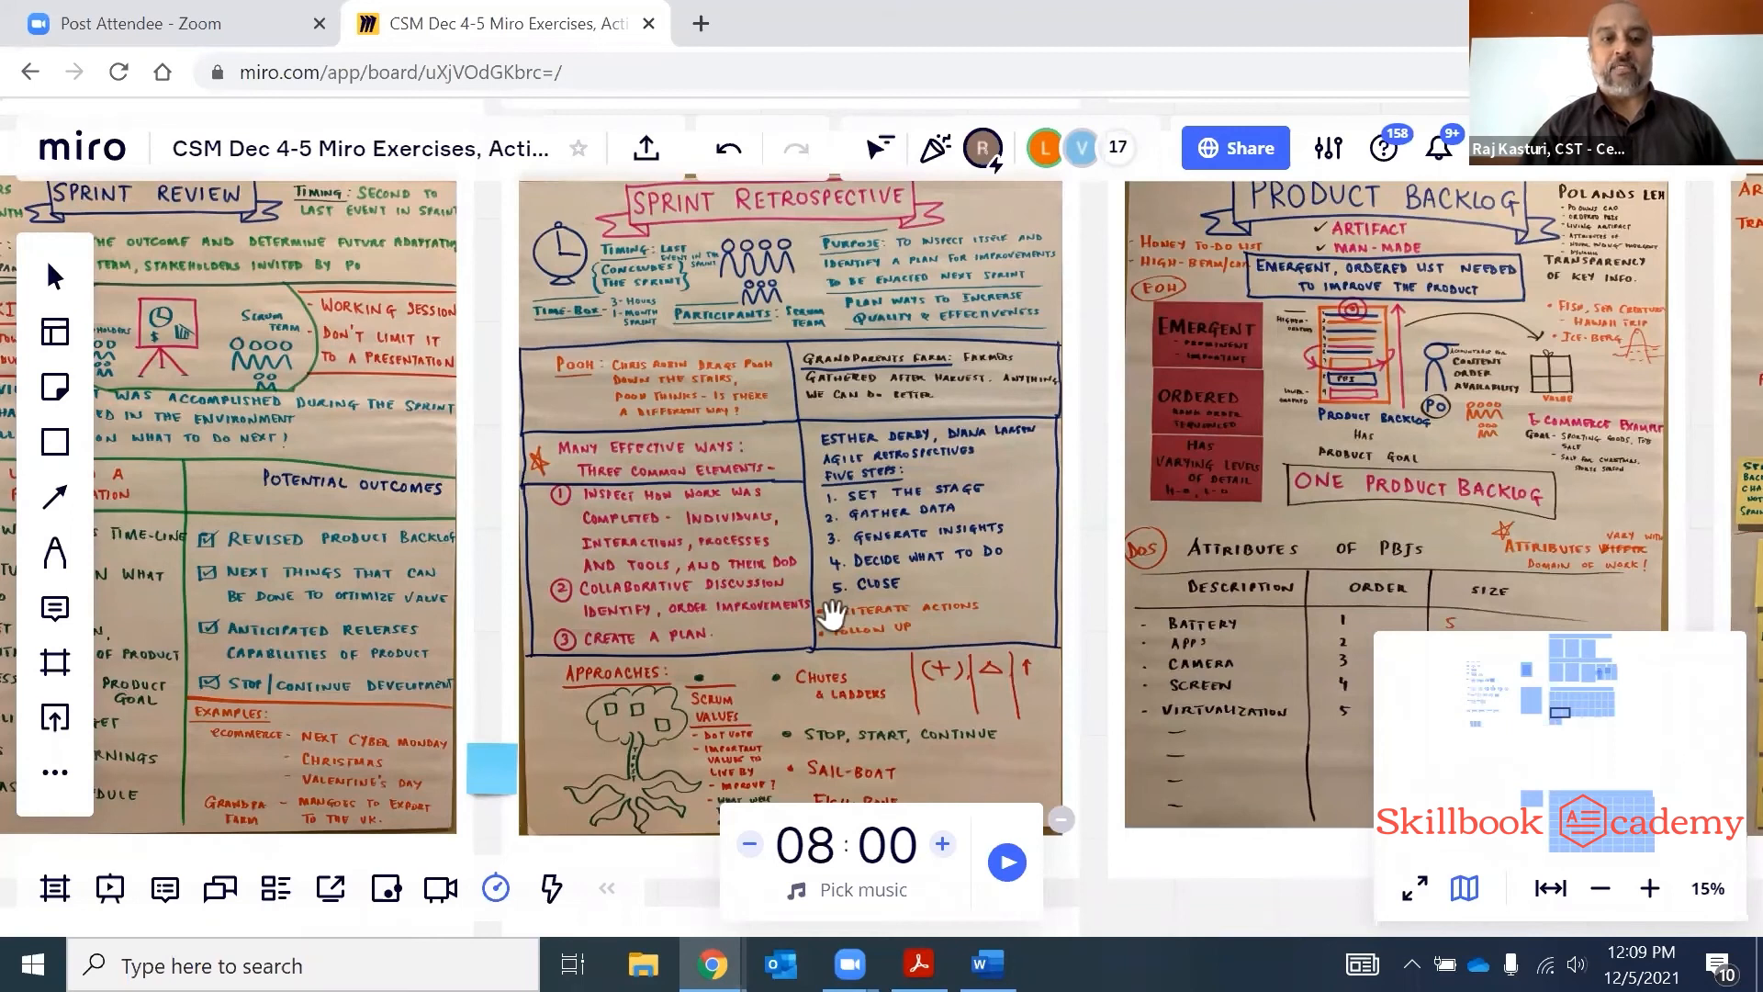
mouse_move(646, 297)
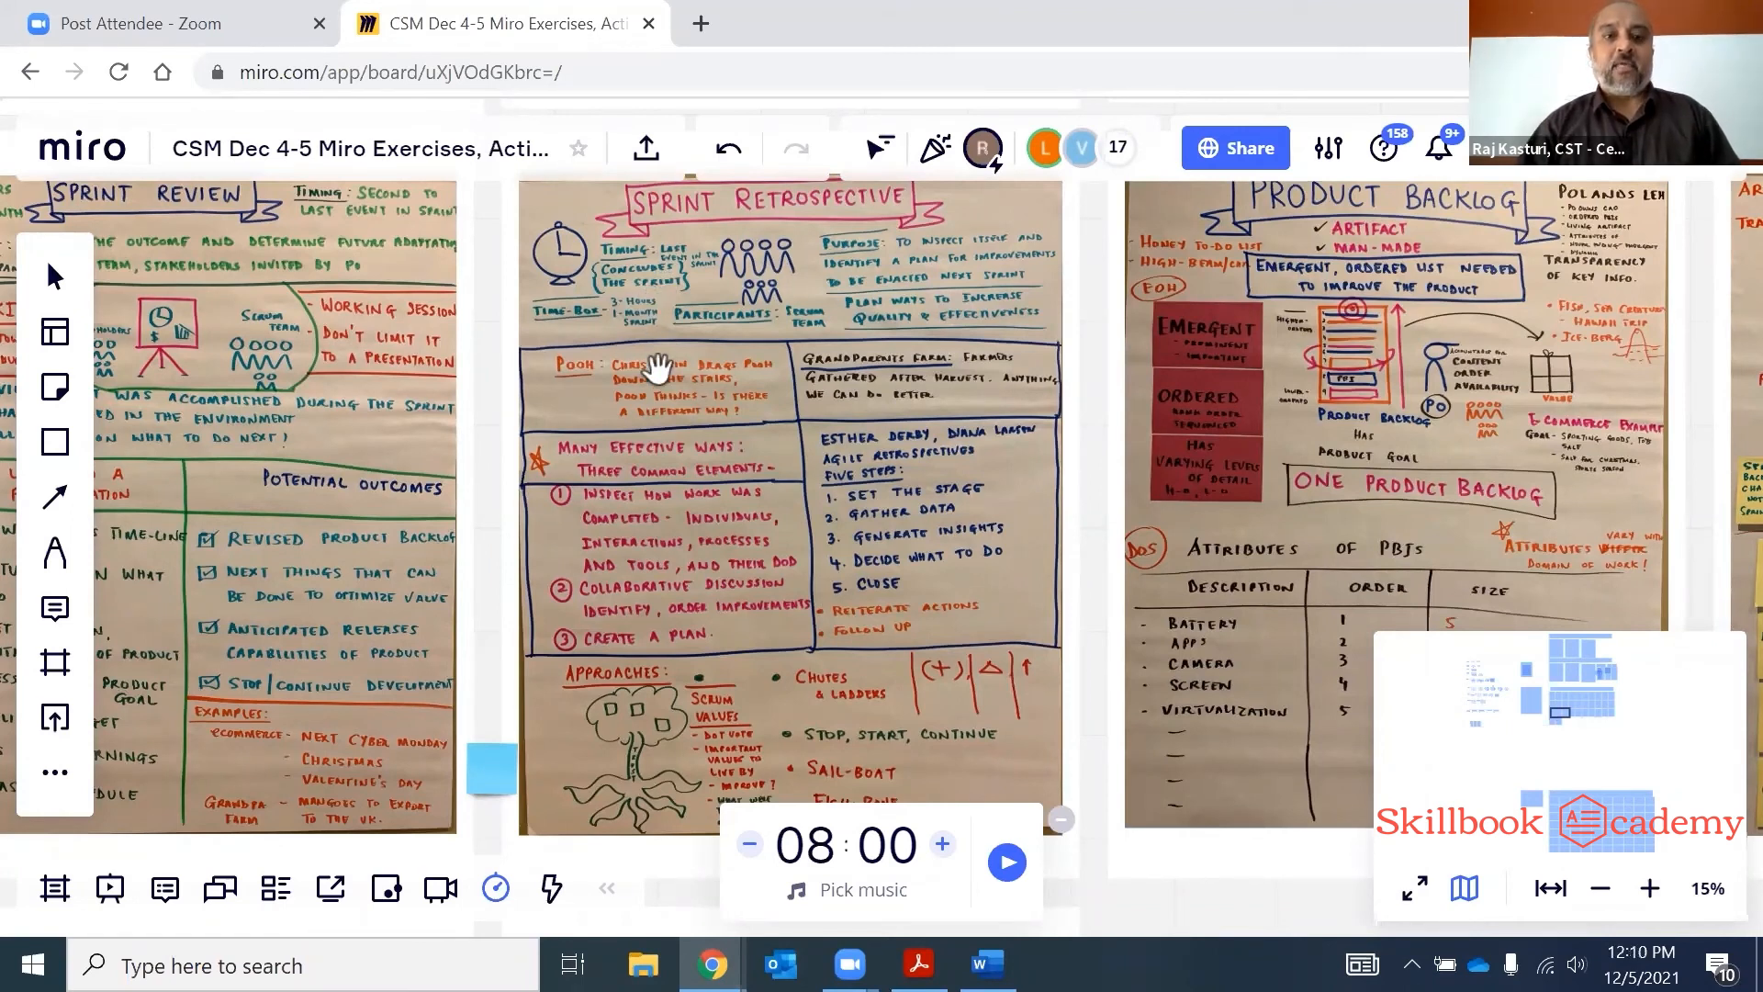
mouse_move(637, 332)
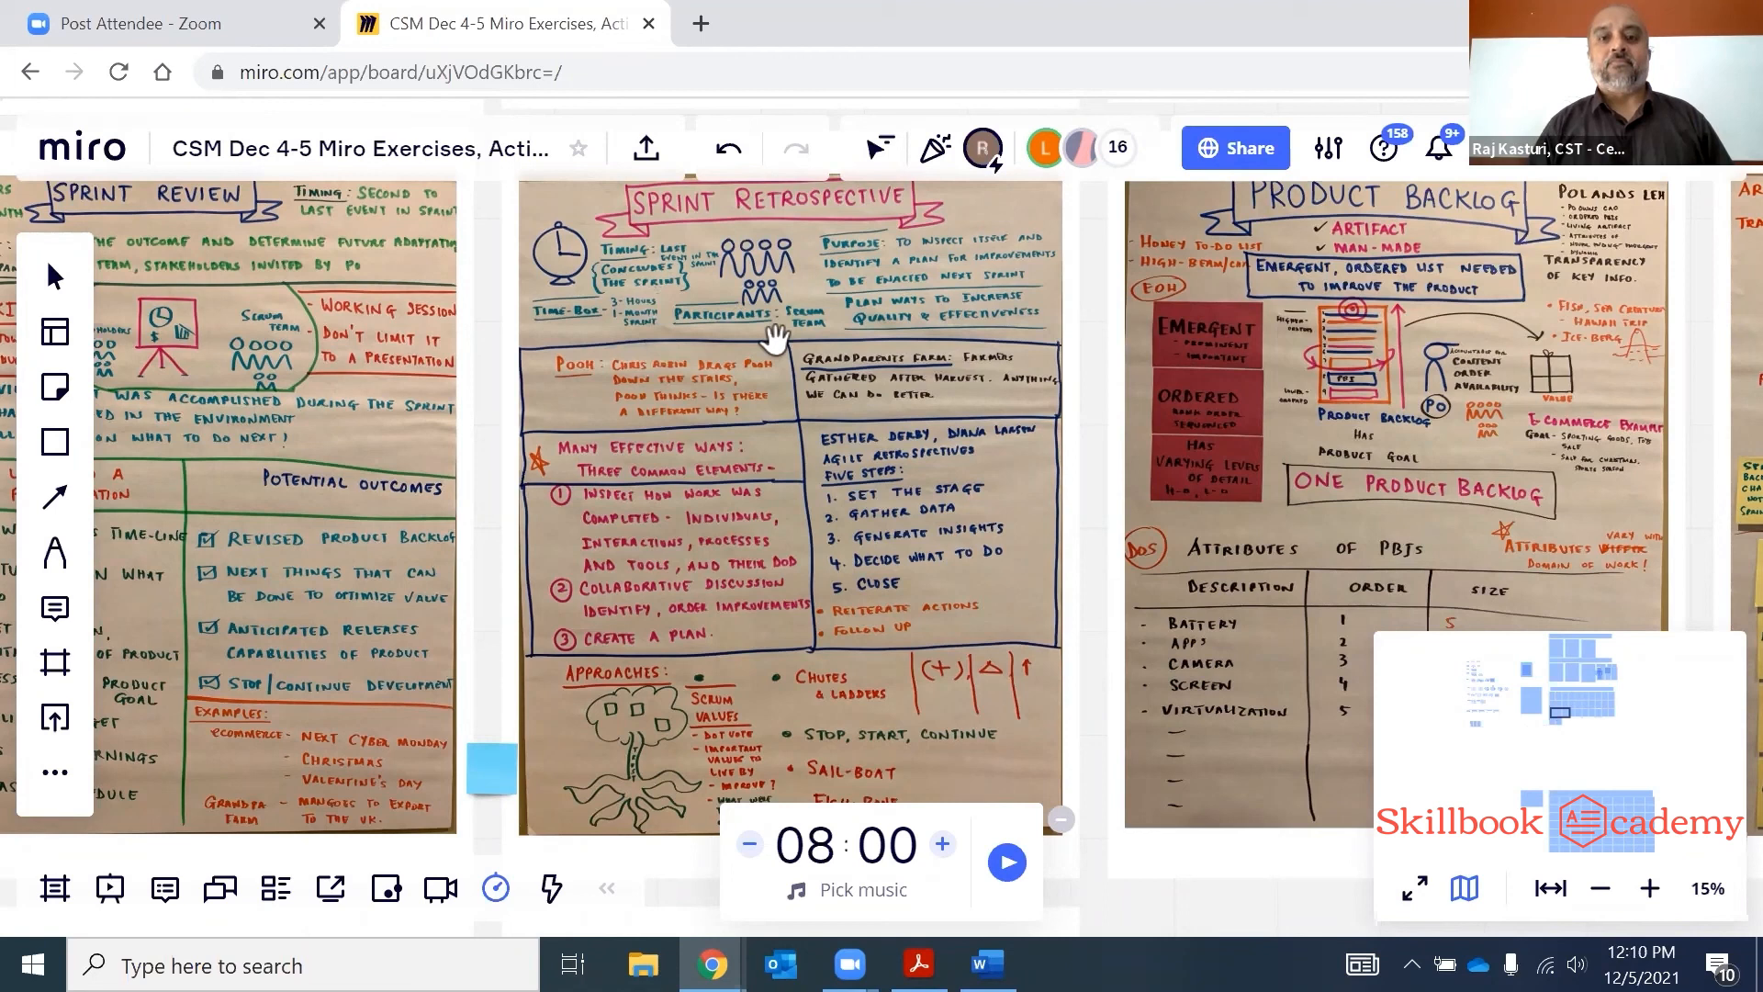
mouse_move(975, 185)
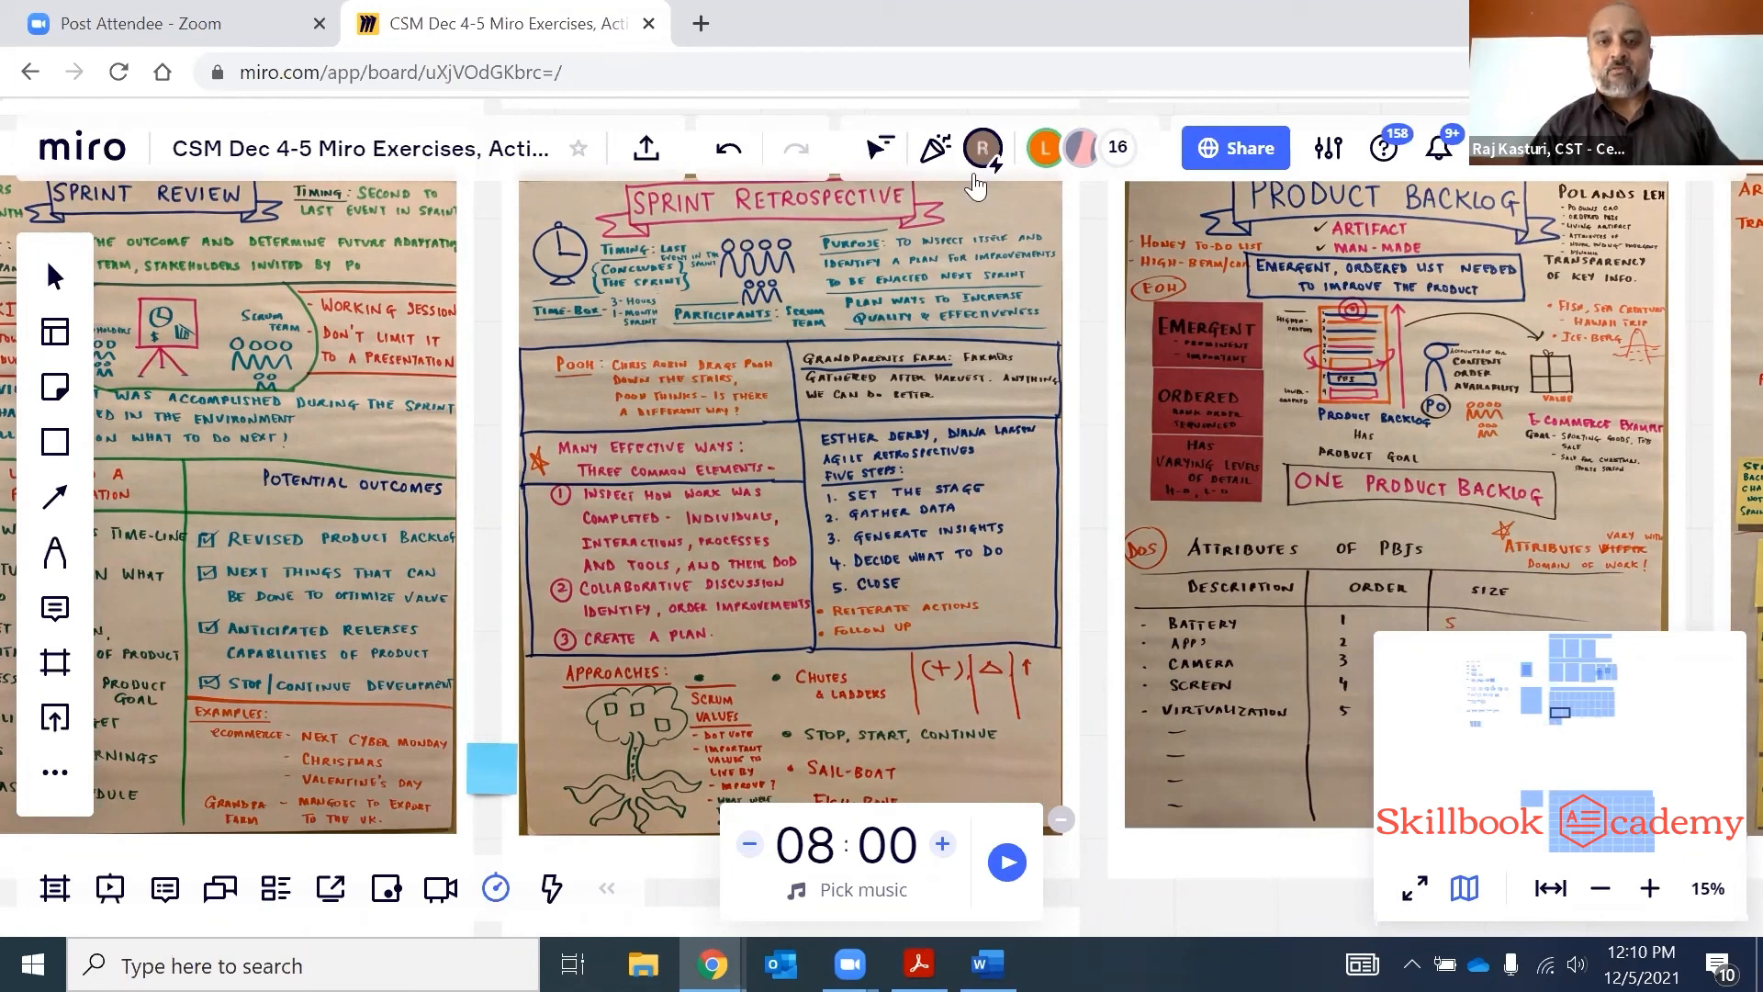